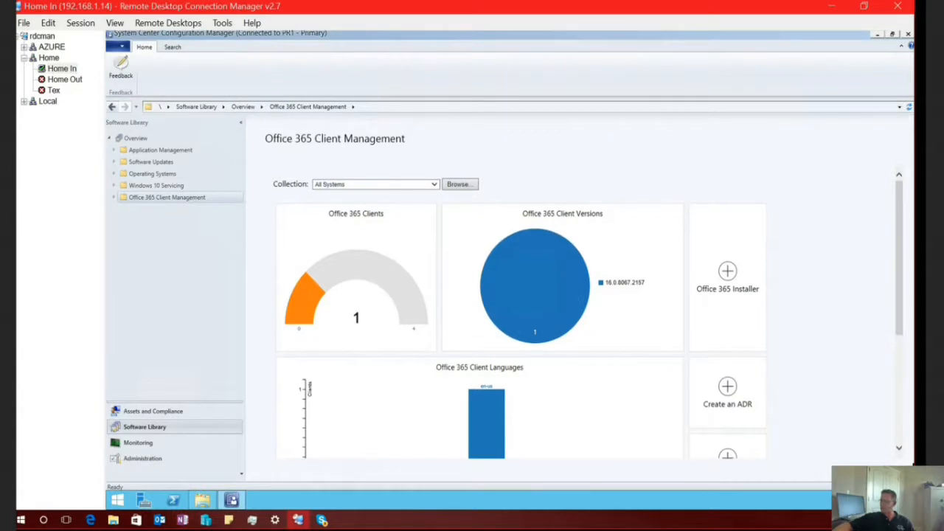
From Administration > Sites, bring up the PR1 primary site's Software Update Point component properties.
scroll("down", 3)
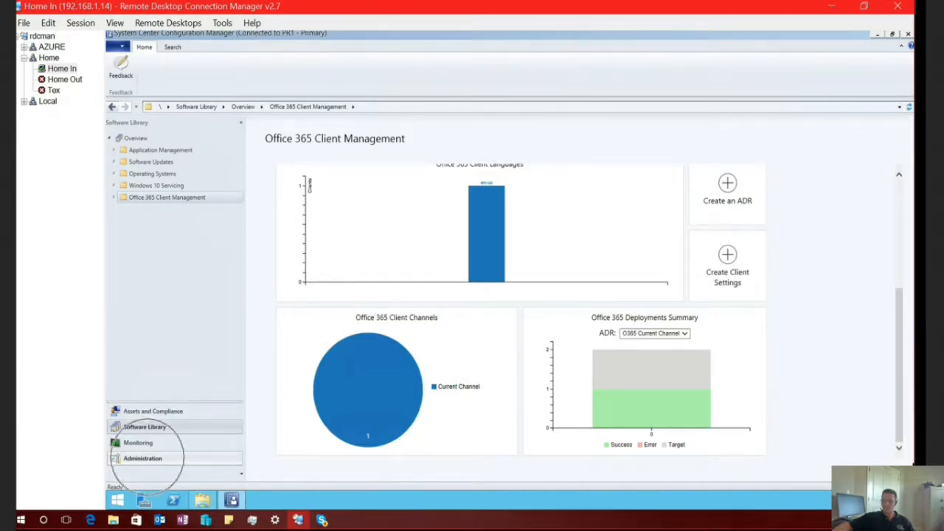
left_click(142, 457)
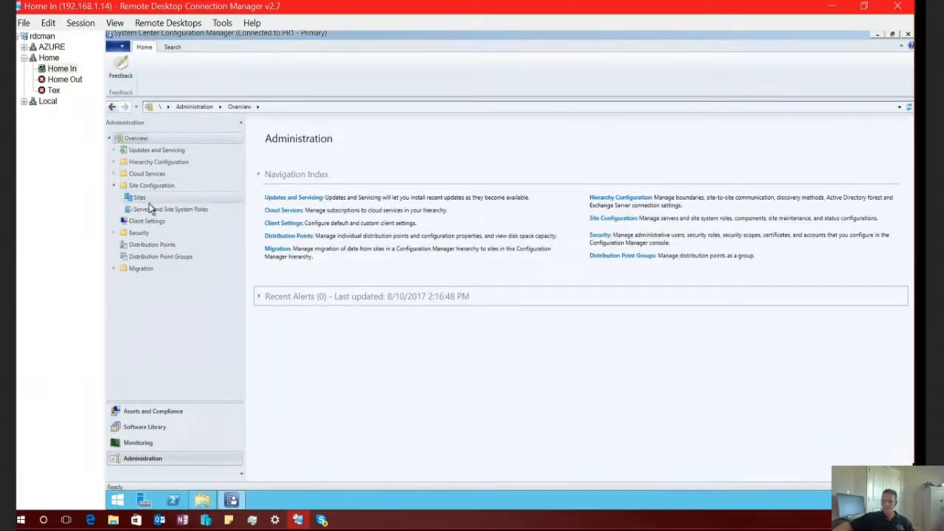
left_click(139, 198)
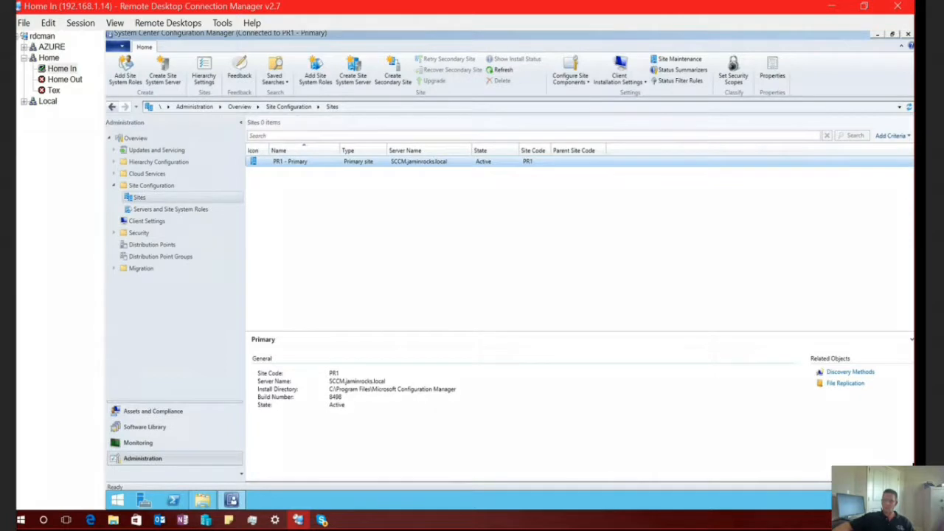
right_click(289, 160)
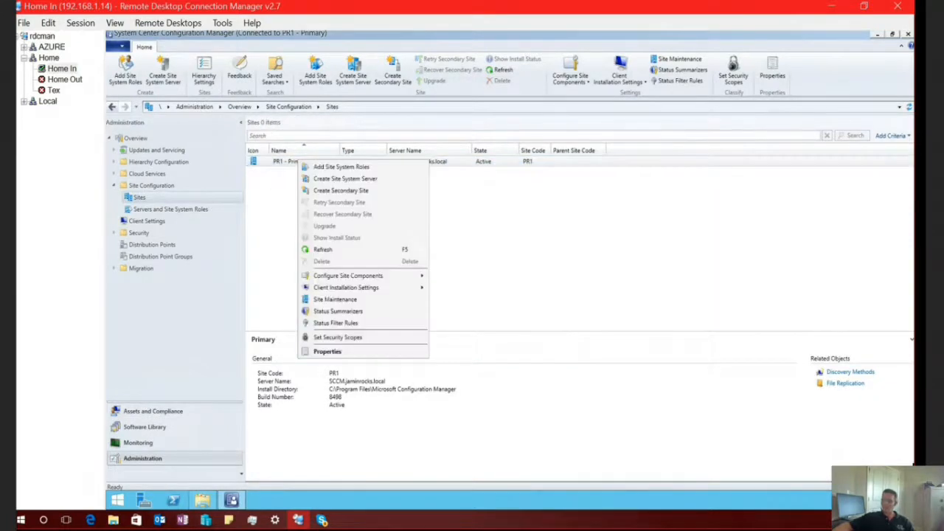
mouse_move(348, 276)
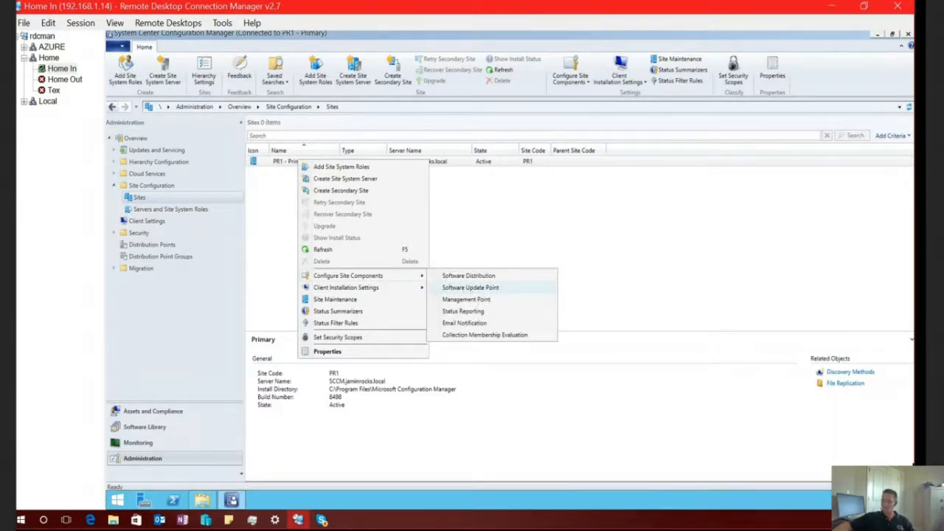
left_click(469, 287)
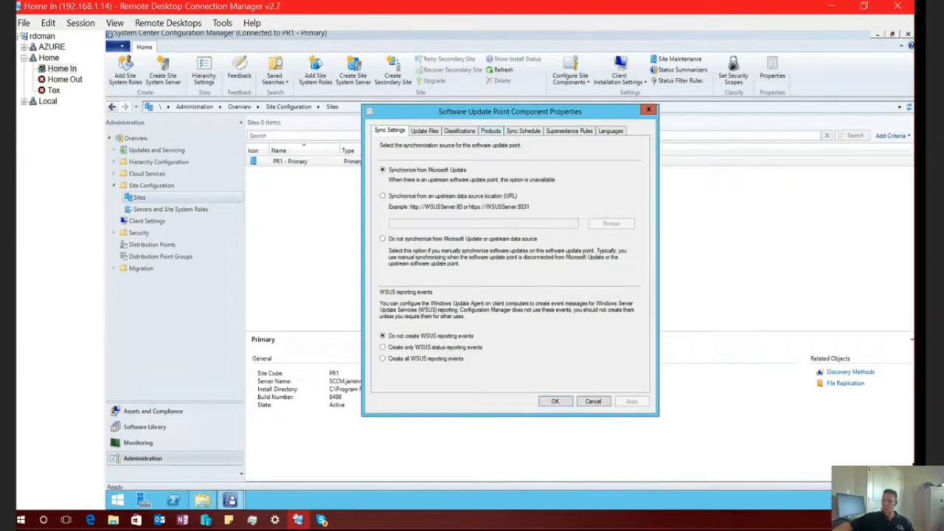
Verify Office 365 Client is checked in the Products list, then cancel out without saving.
left_click(490, 130)
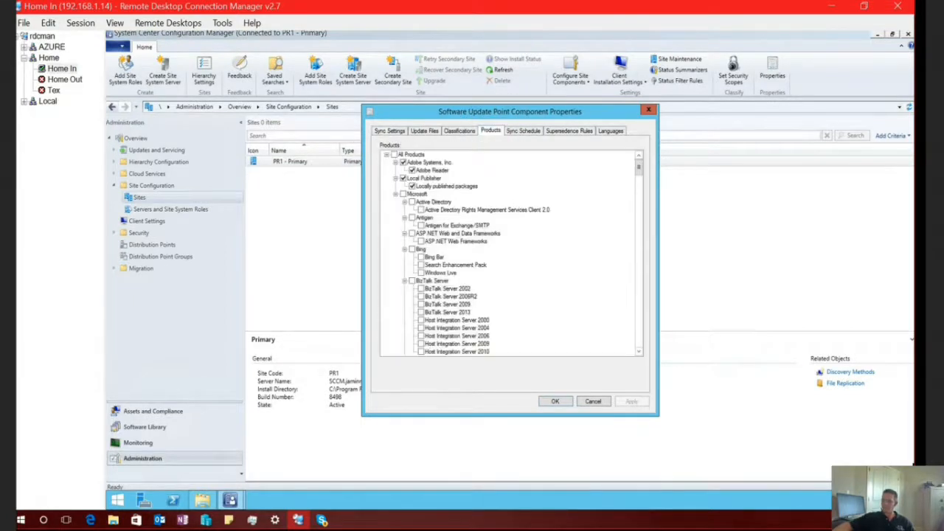
scroll("down", 3)
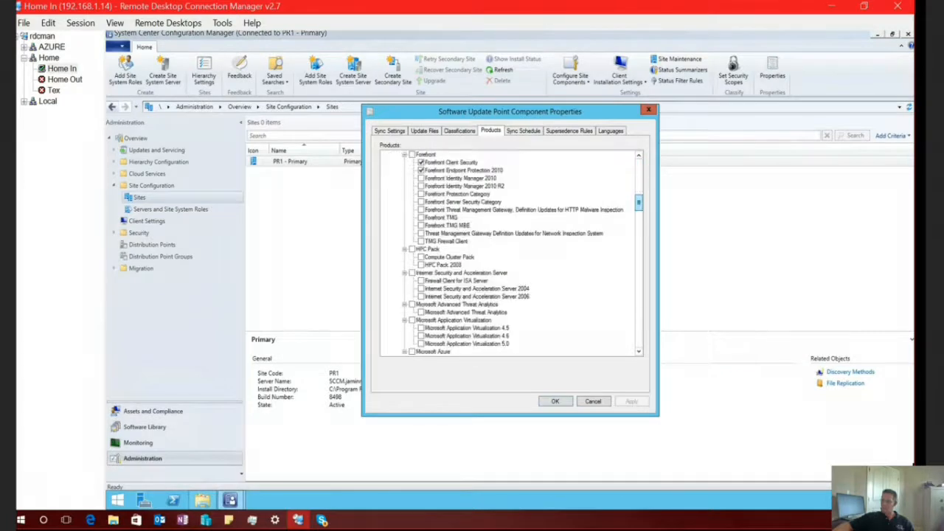
scroll("down", 3)
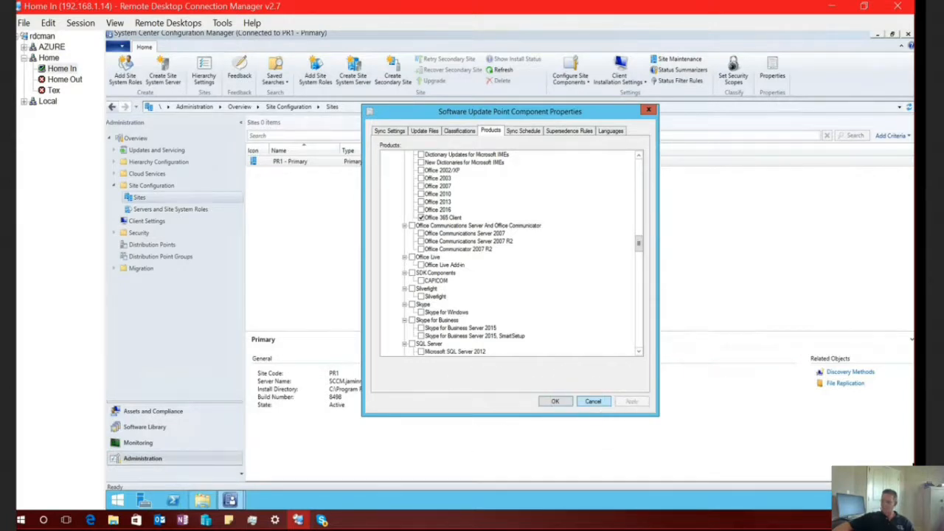
left_click(593, 402)
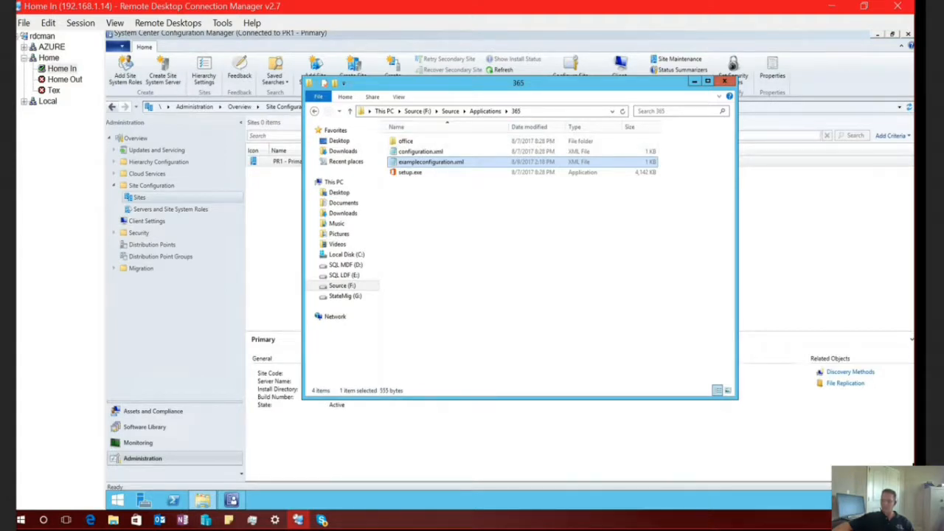
mouse_move(431, 160)
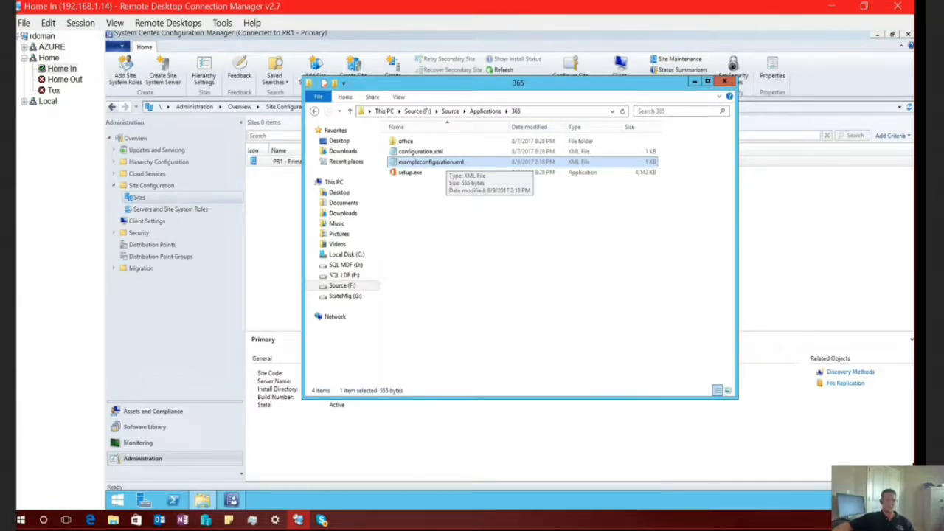
Edit the example configuration XML in the 365 source folder via its context menu.
right_click(431, 161)
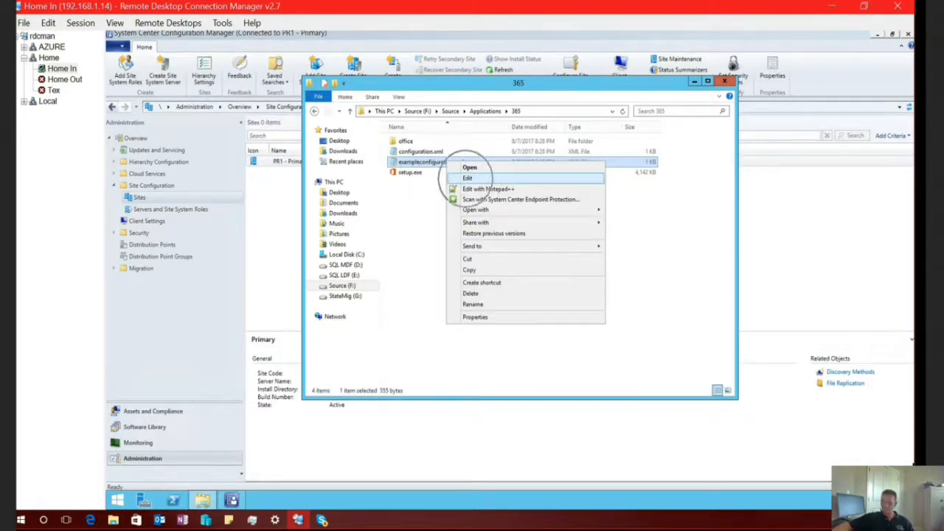
left_click(468, 177)
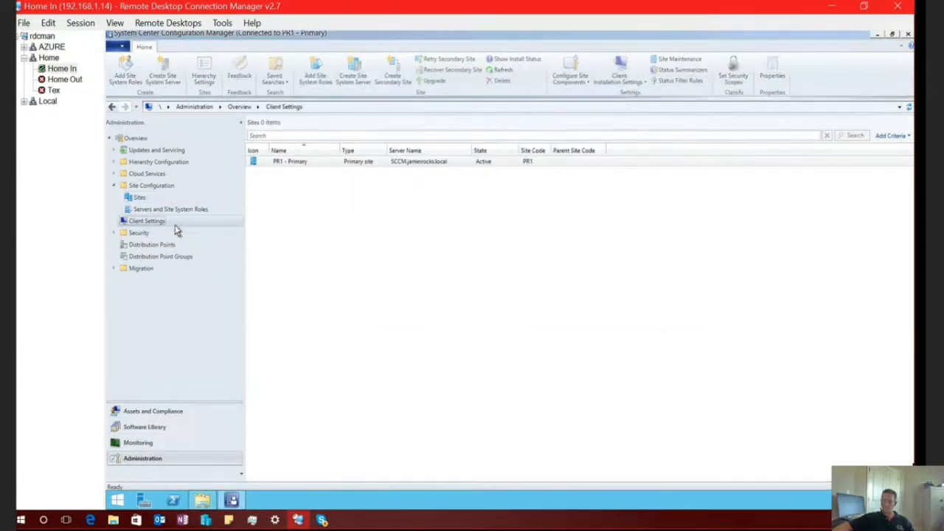
Show the Software Updates page of Default Client Settings with Office 365 client management enabled.
left_click(148, 221)
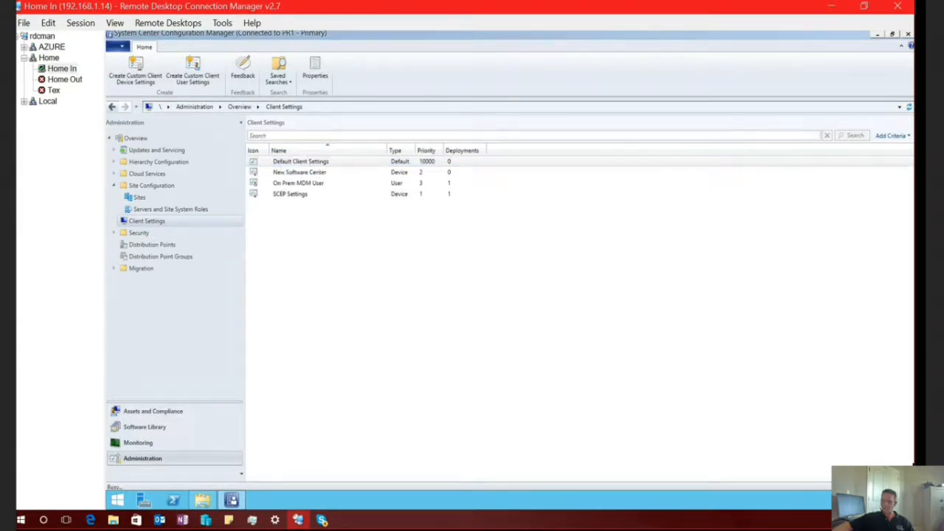
double_click(301, 161)
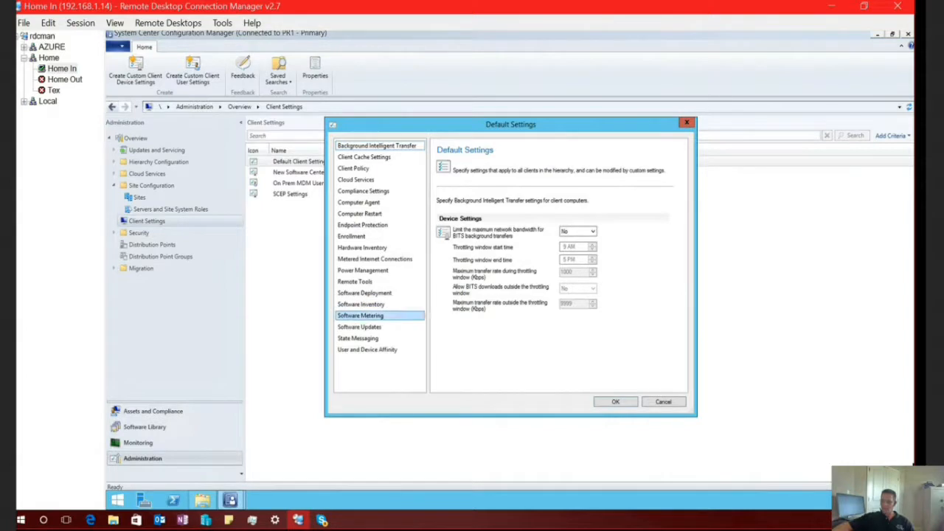
left_click(360, 328)
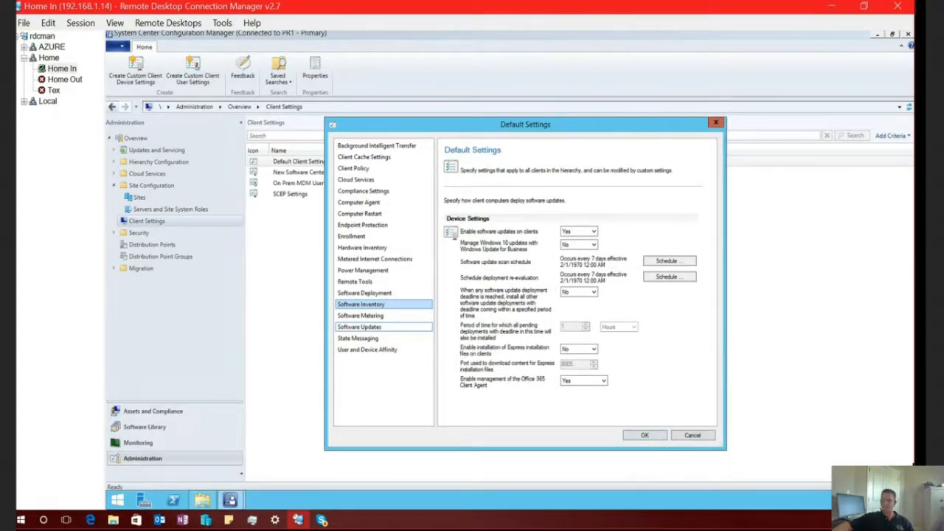
left_click(583, 381)
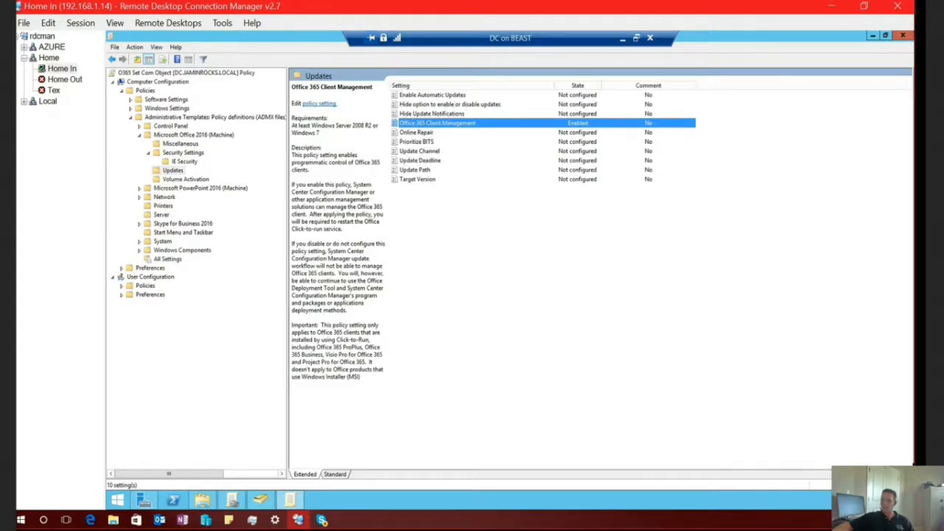
double_click(437, 122)
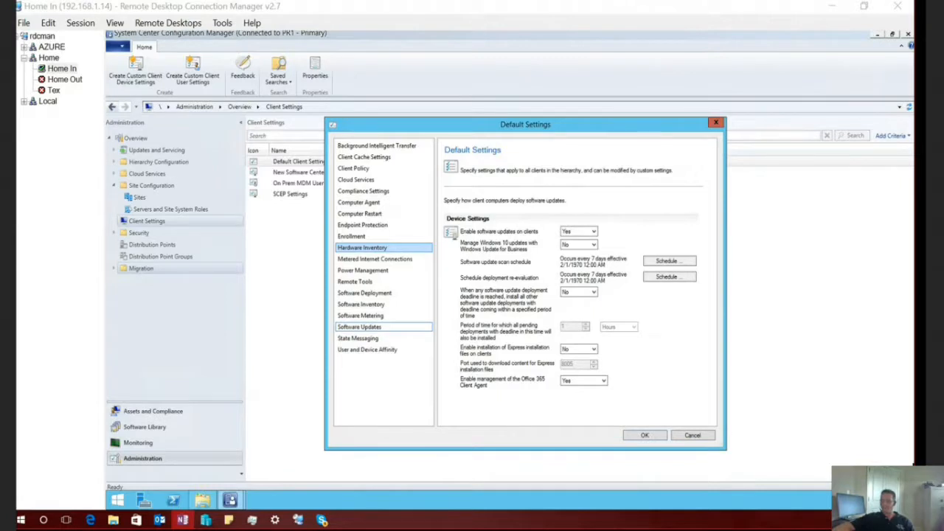
Close Default Client Settings and return to Software Library's Office 365 Client Management dashboard.
left_click(360, 326)
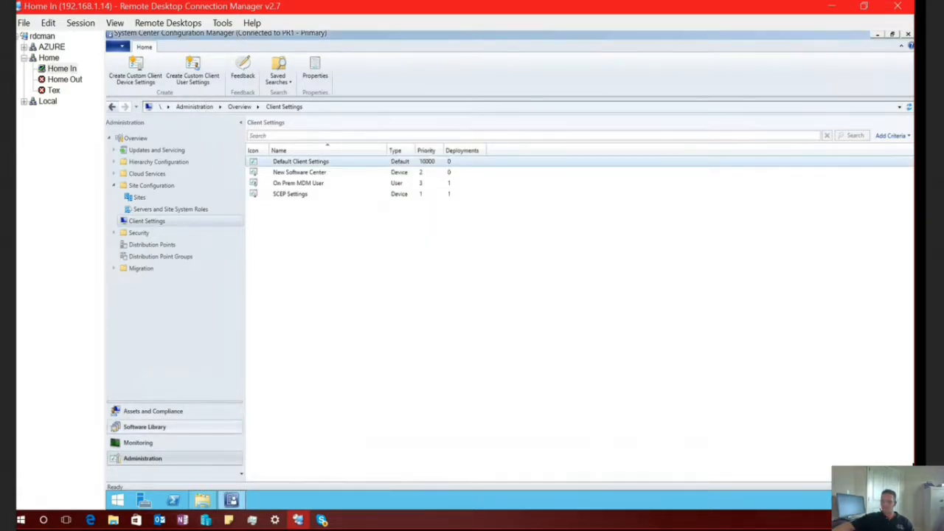
left_click(145, 427)
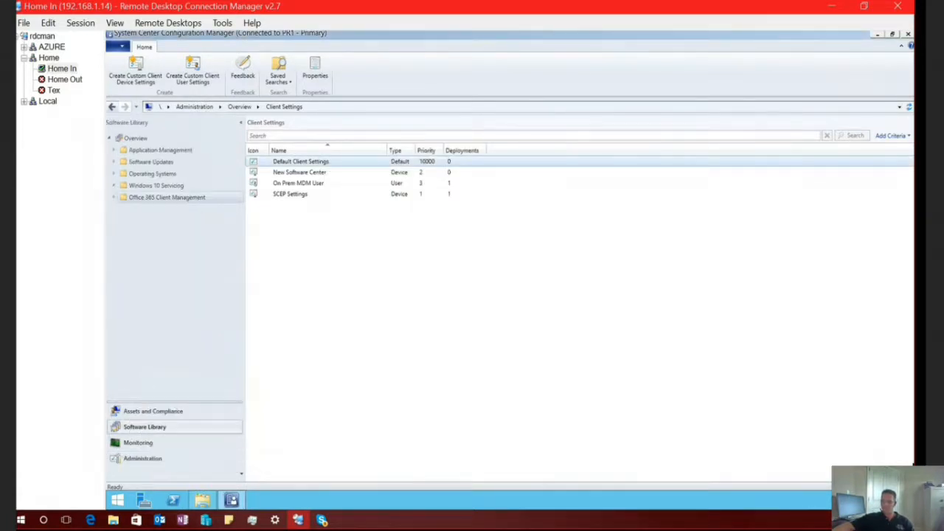
left_click(166, 198)
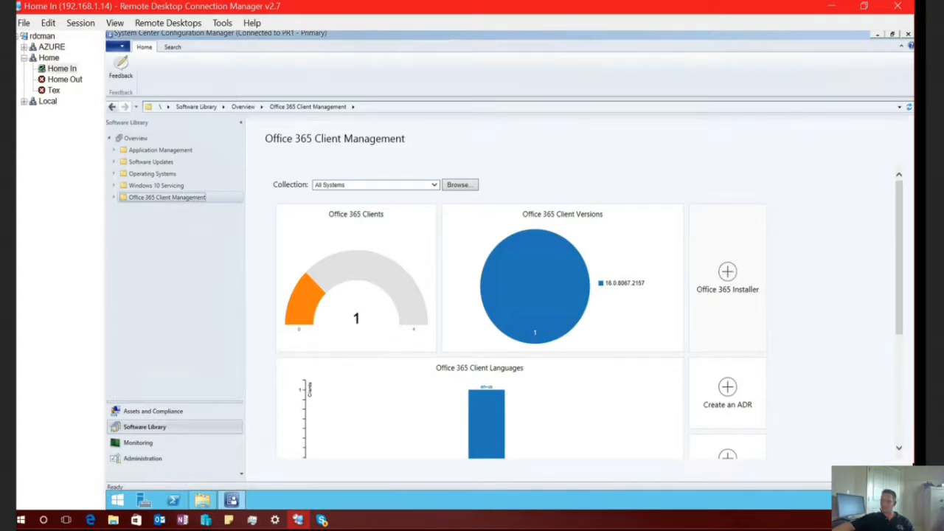
Start the Office 365 installer wizard, name it O365 C..., and pick the existing o365 CB demo delete folder.
left_click(727, 271)
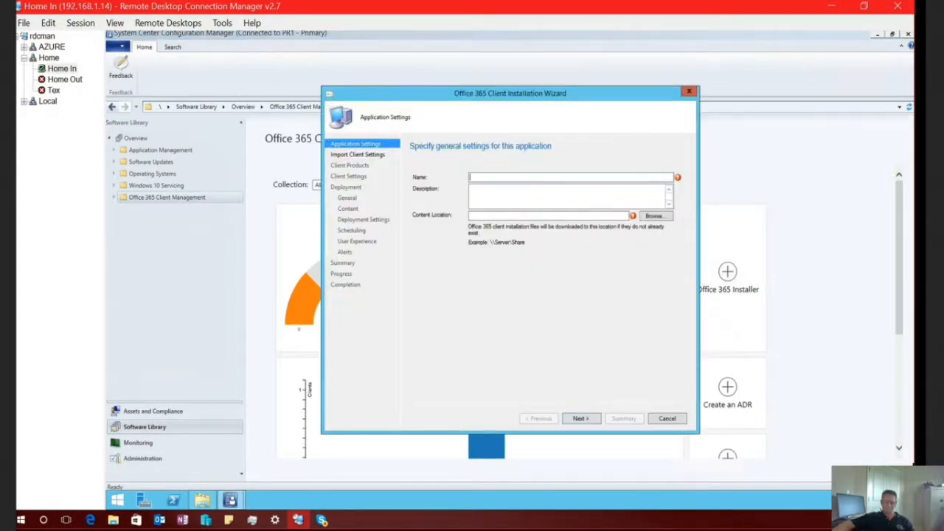
type("O36")
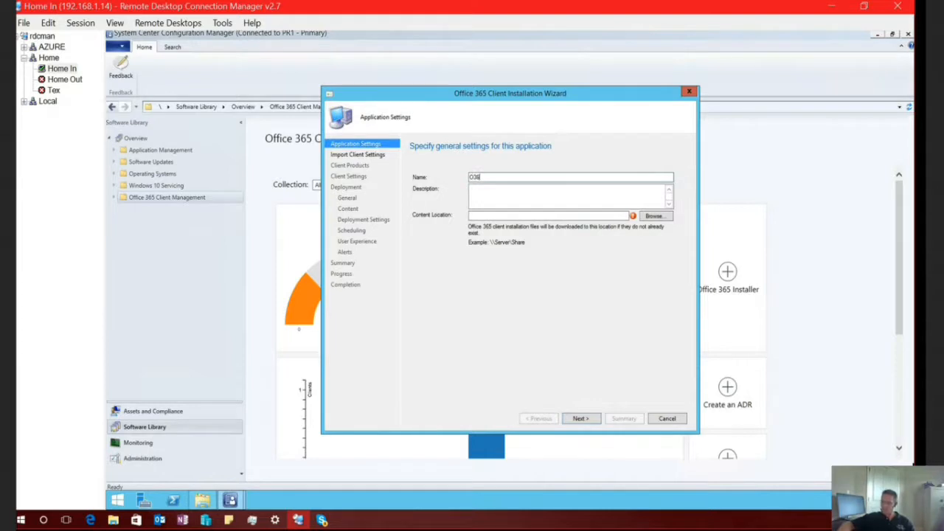
type("365 Current Branch")
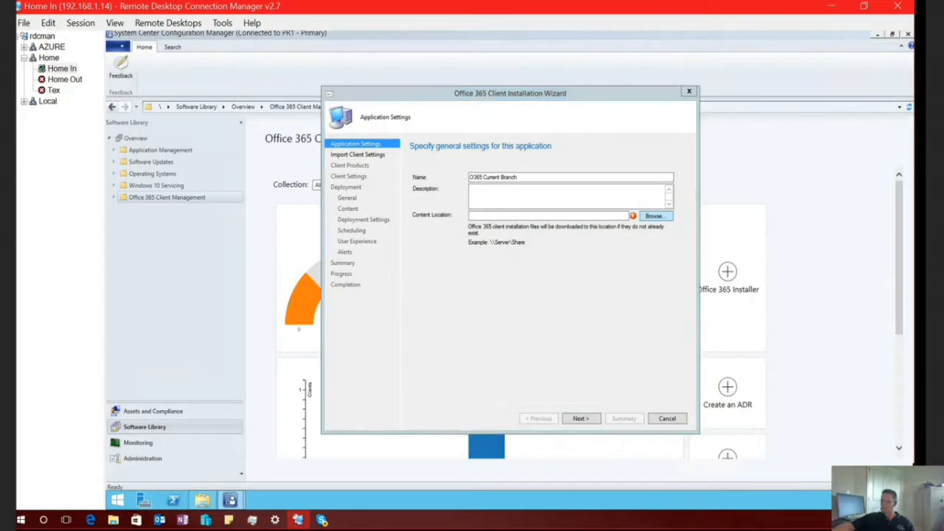
left_click(655, 216)
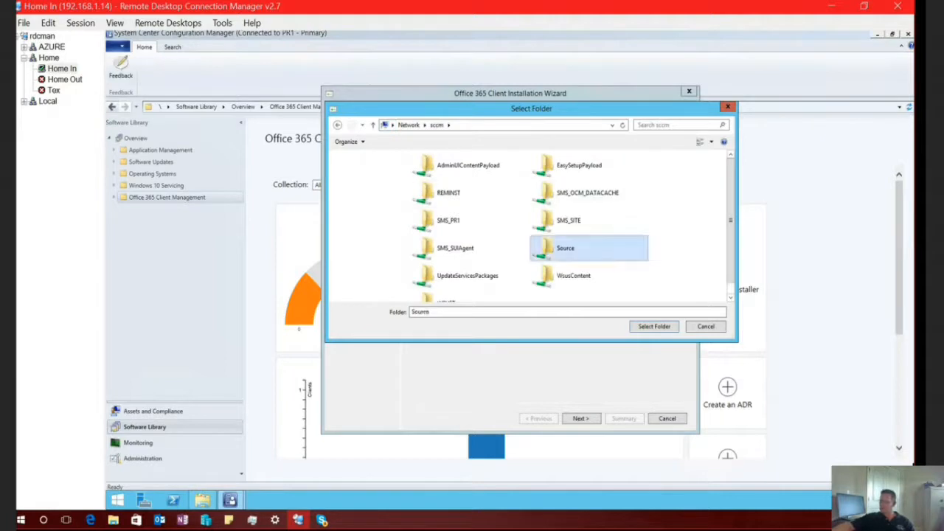
double_click(565, 248)
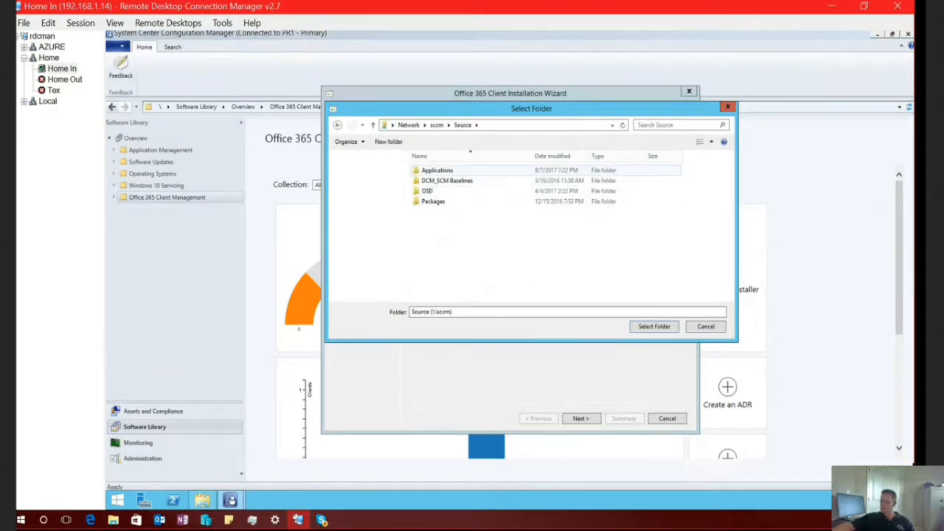
double_click(436, 170)
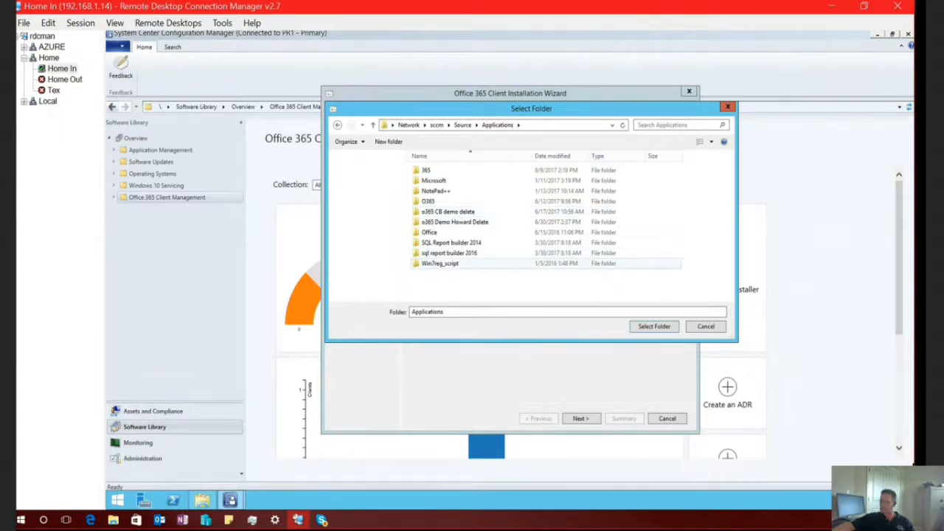
left_click(449, 212)
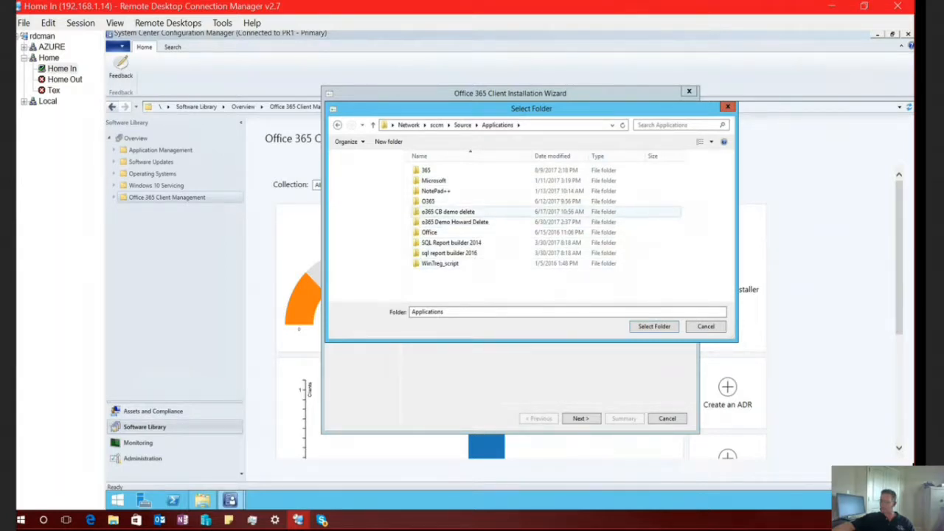
double_click(448, 212)
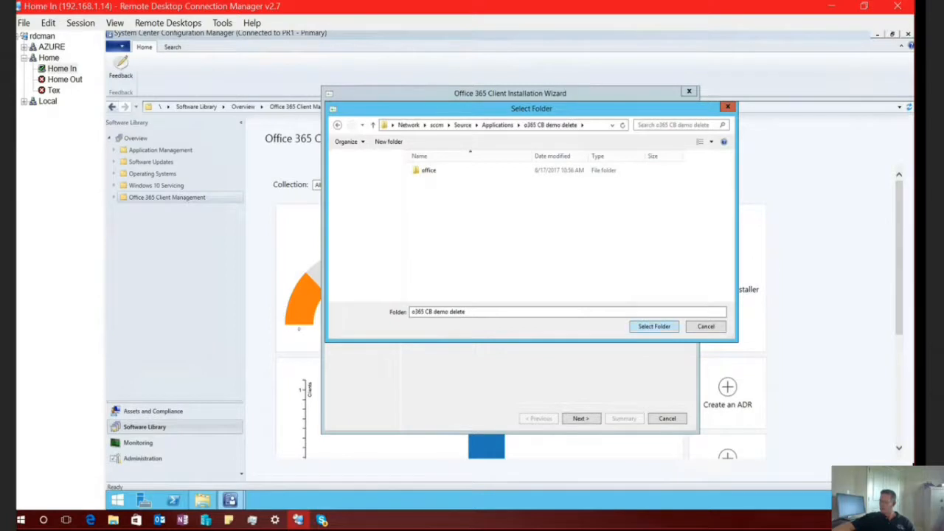
left_click(654, 327)
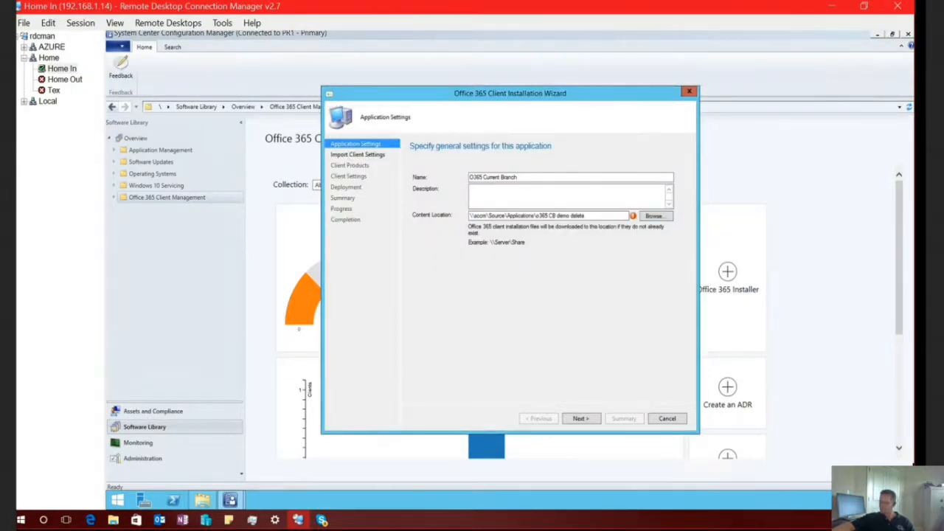
Dismiss the non-empty target directory error and confirm deleting the office folder.
left_click(582, 419)
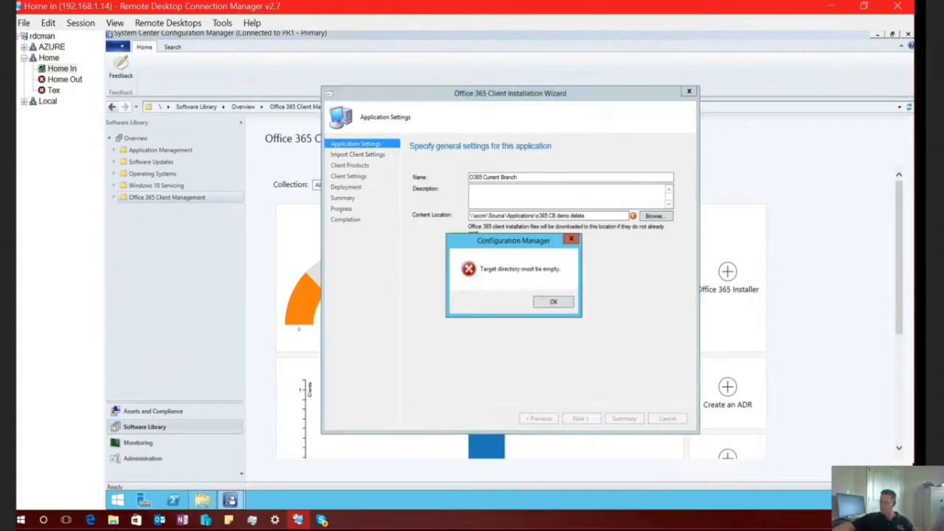
left_click(553, 301)
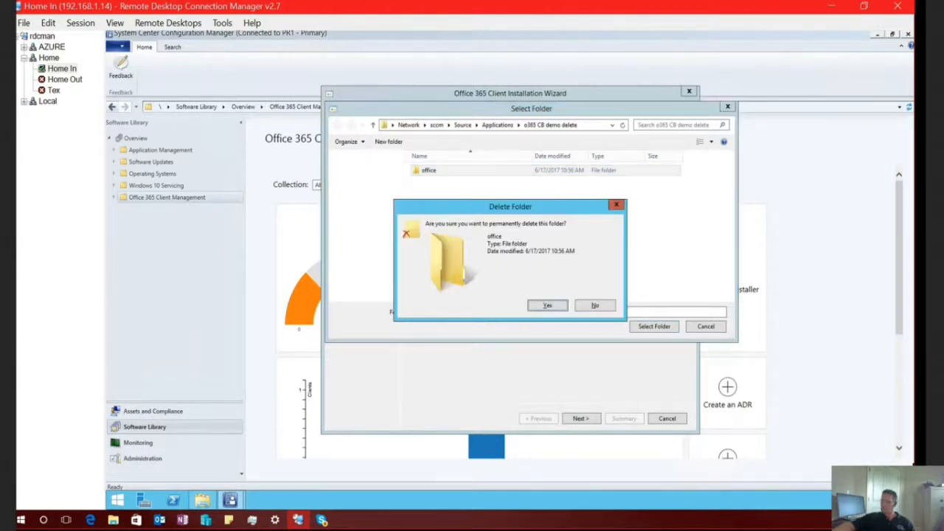
left_click(546, 305)
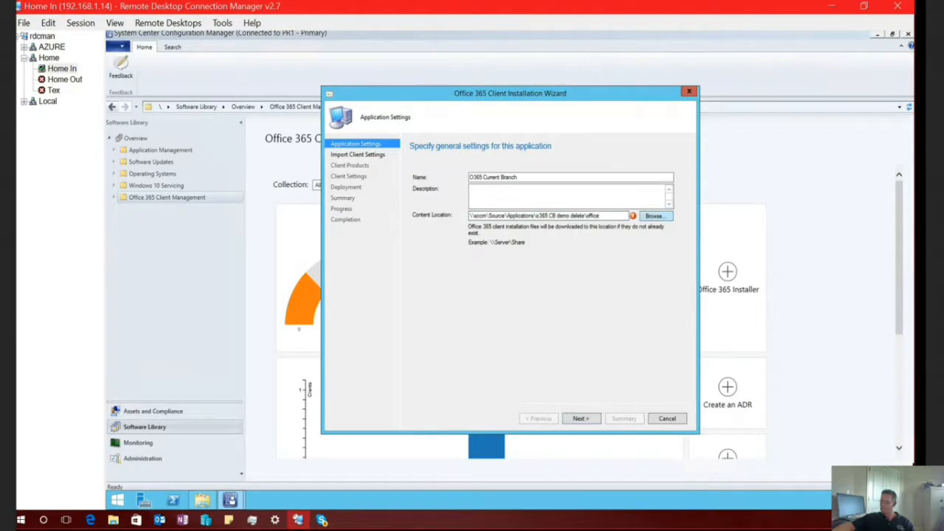
Create a new empty O365 Current folder under \\sccm\Source\Applications as content location and continue.
left_click(656, 215)
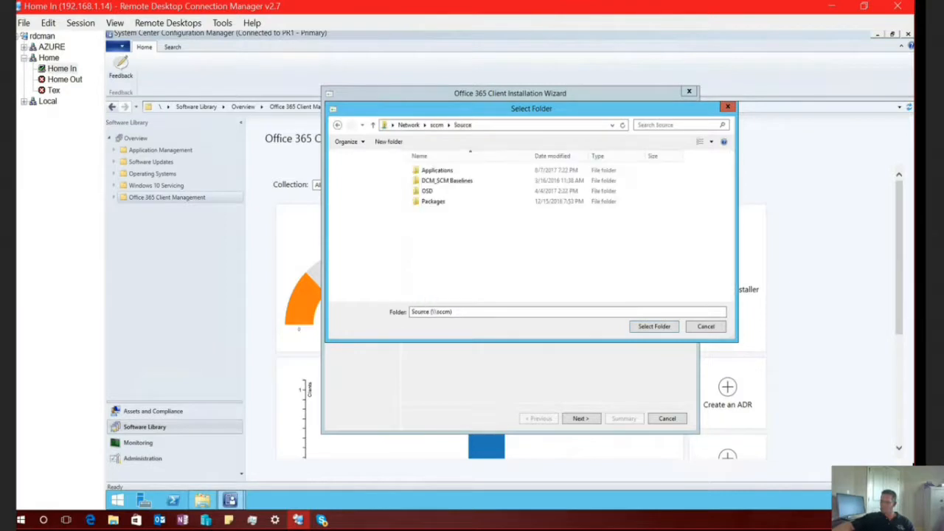
double_click(437, 169)
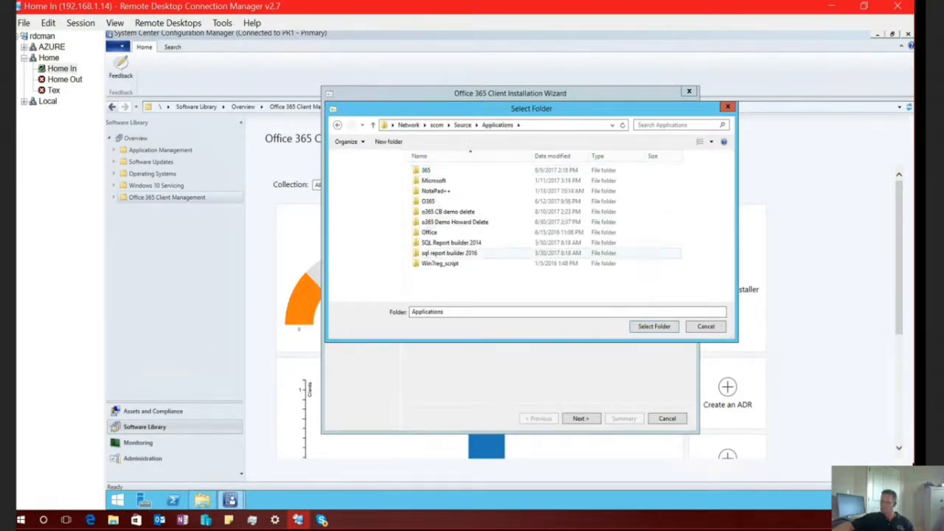
left_click(390, 142)
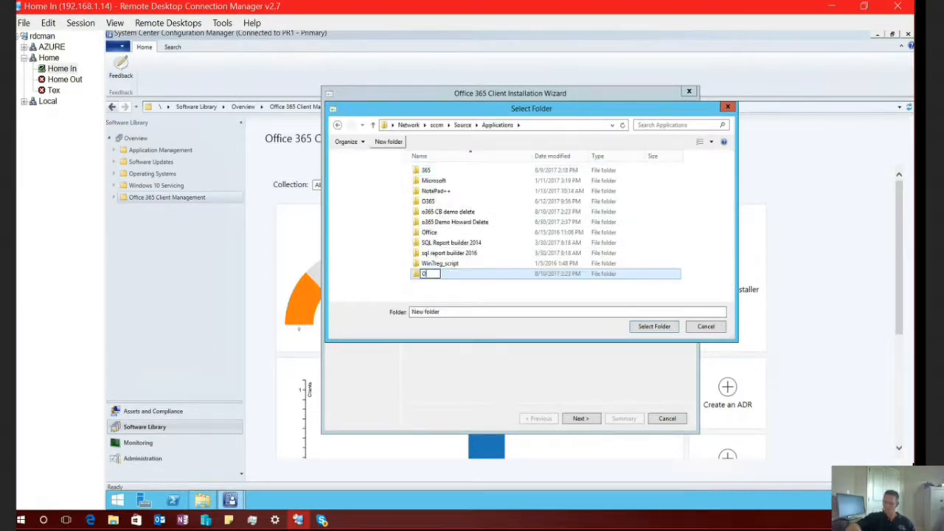
type("365 Current")
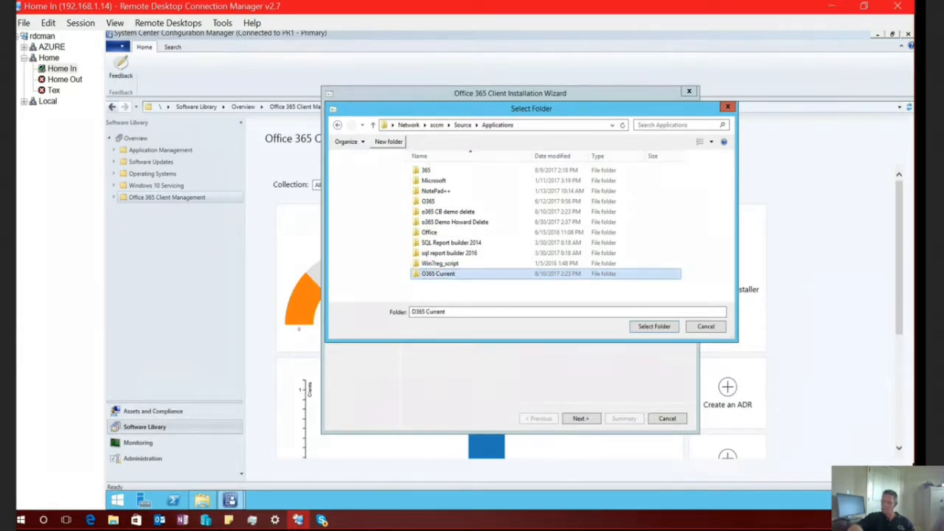
double_click(438, 273)
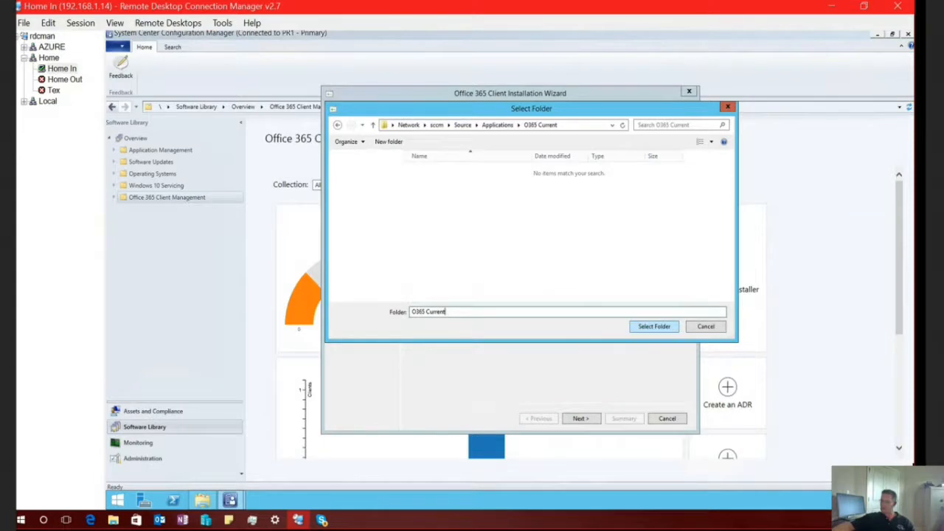
left_click(654, 327)
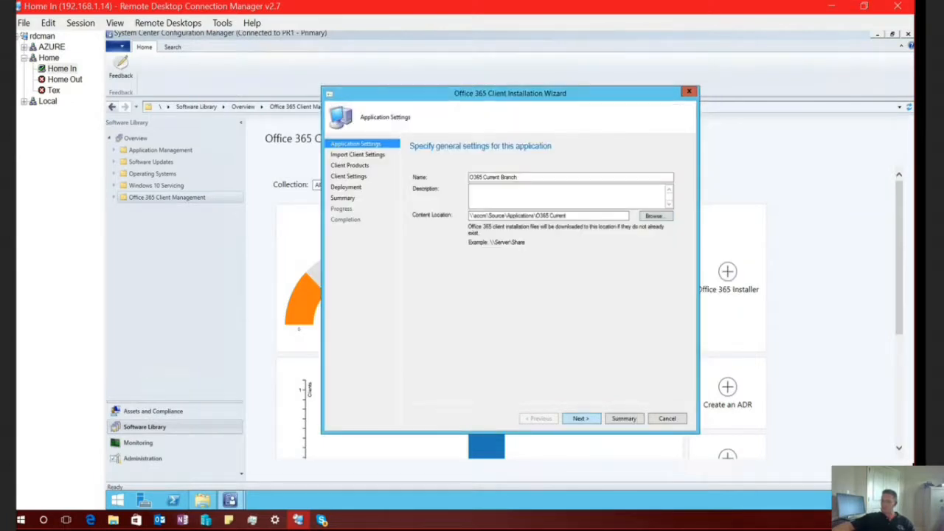
left_click(581, 419)
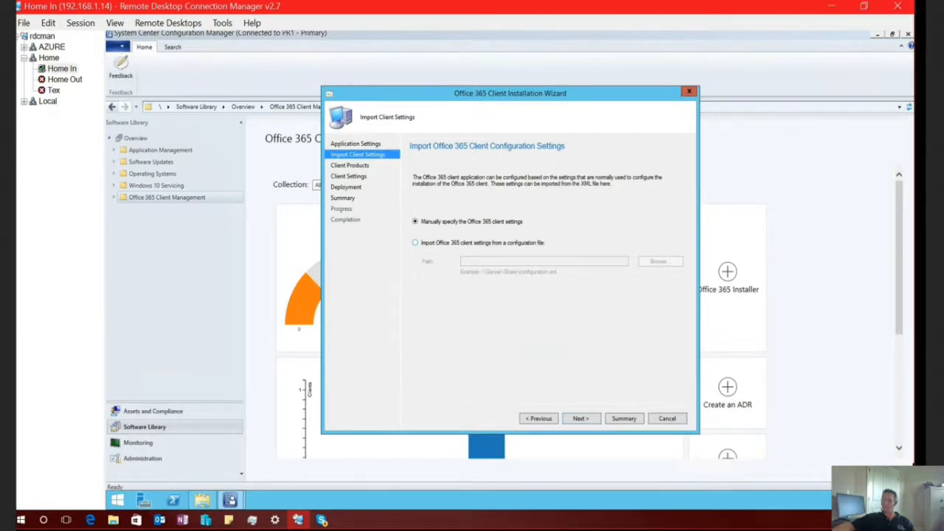
Keep 'Manually specify the Office 365 client settings' selected and continue to Client Products.
left_click(416, 242)
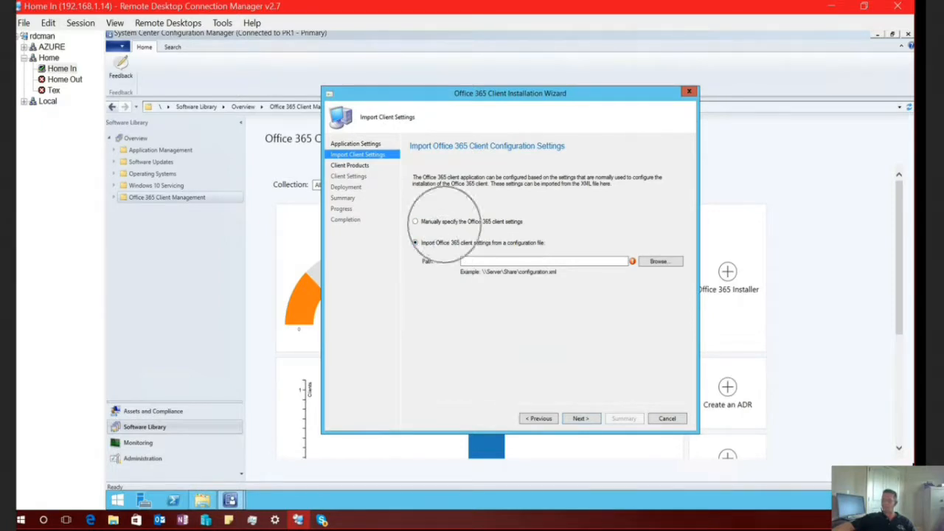
left_click(416, 221)
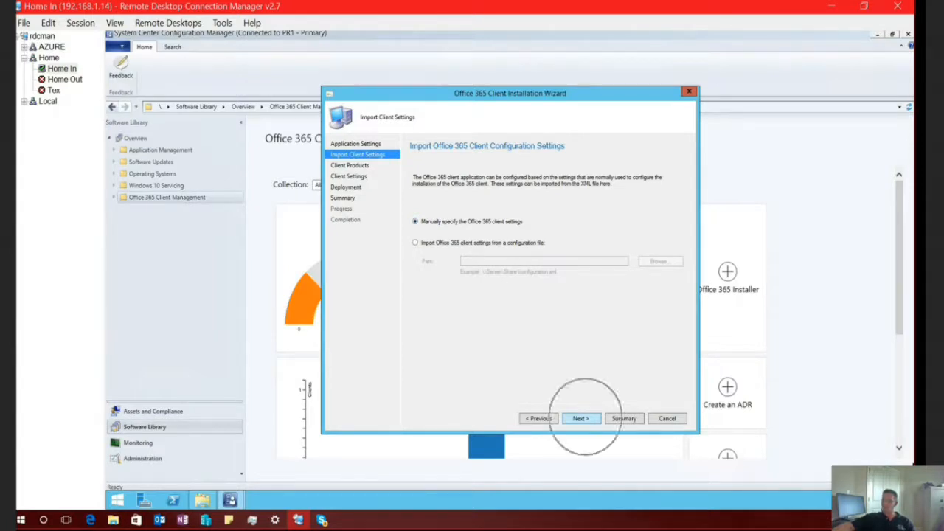
left_click(582, 419)
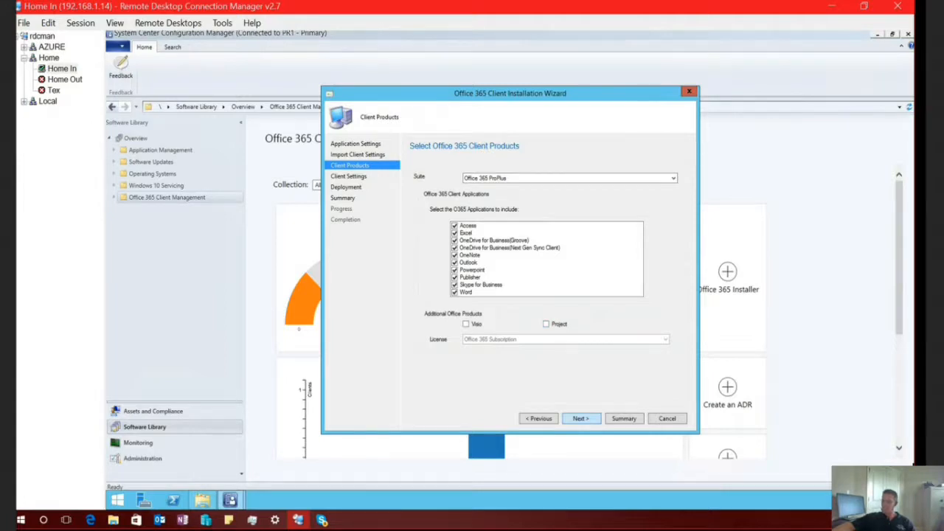
Keep default products; set Current channel, version 1704 Build 8067.2157, accept EULA, enable autoactivate, continue.
left_click(582, 419)
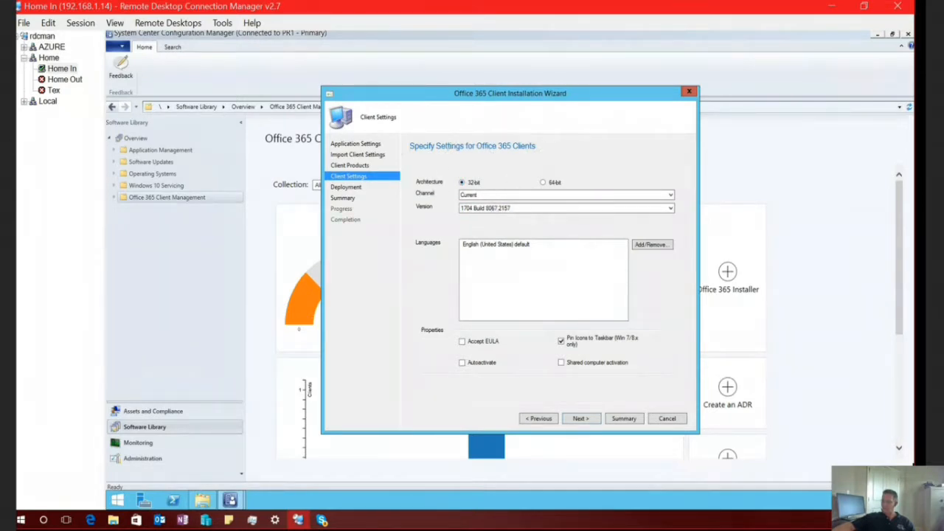
left_click(669, 195)
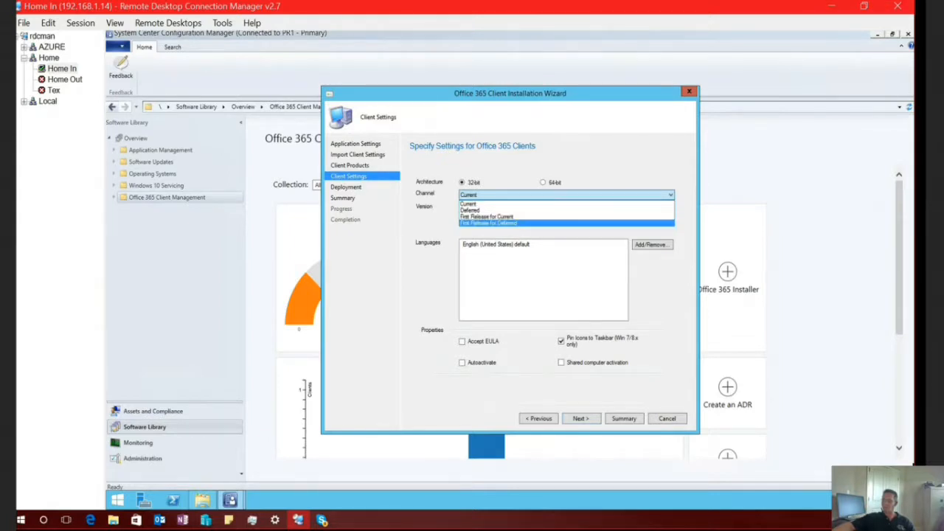
left_click(469, 210)
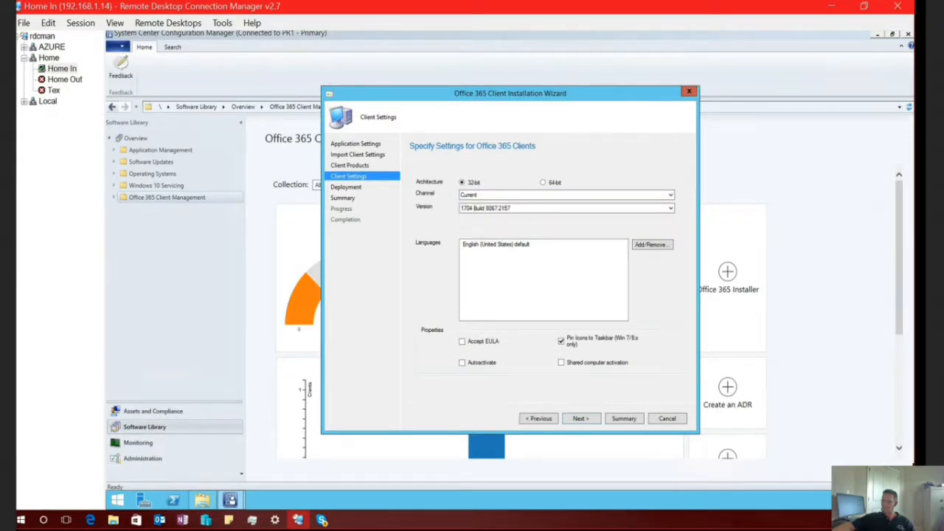
left_click(669, 207)
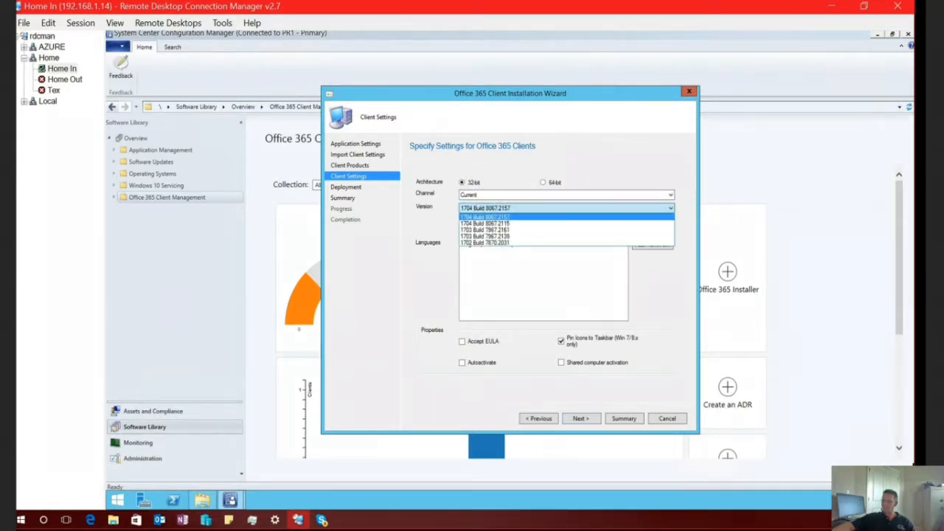
left_click(485, 215)
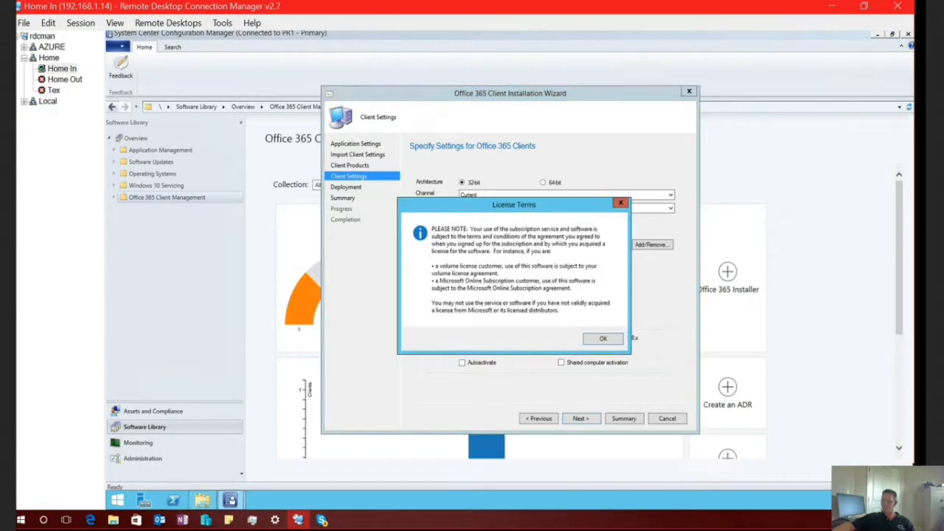
left_click(602, 338)
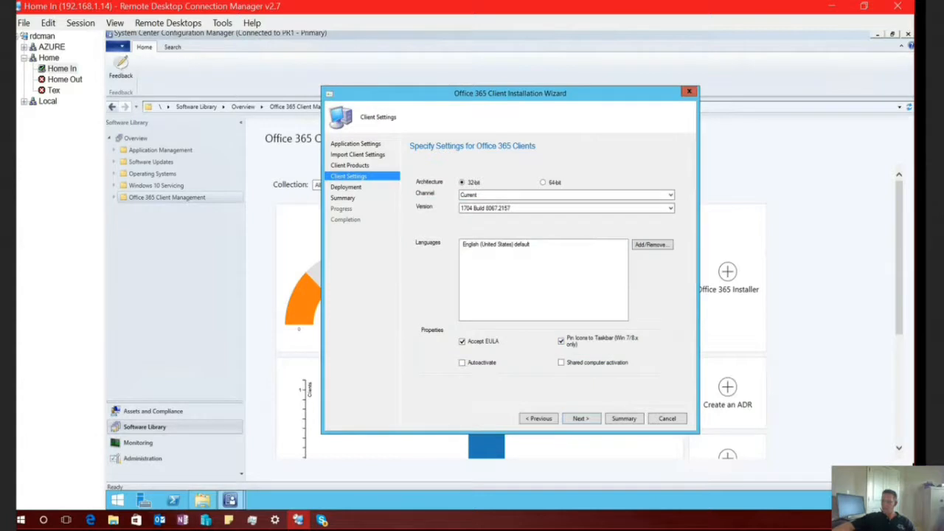
left_click(463, 363)
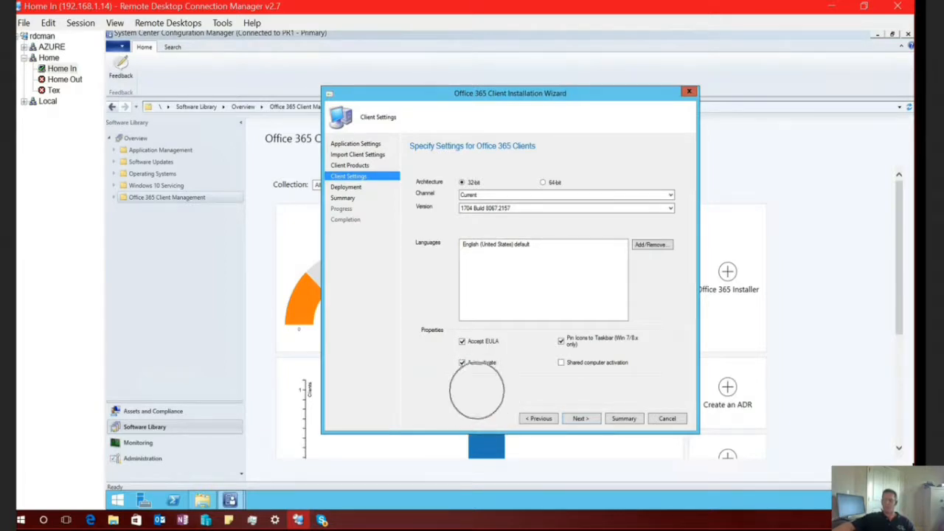
left_click(462, 363)
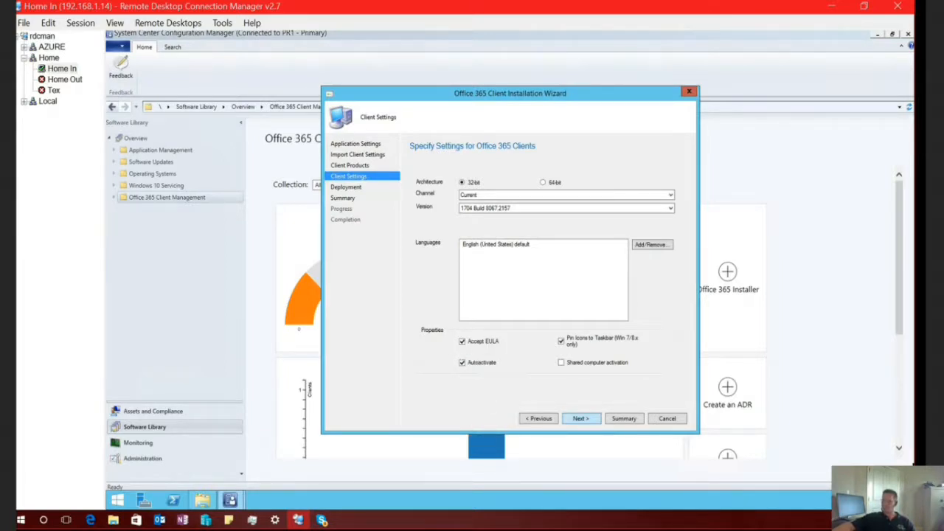
left_click(581, 419)
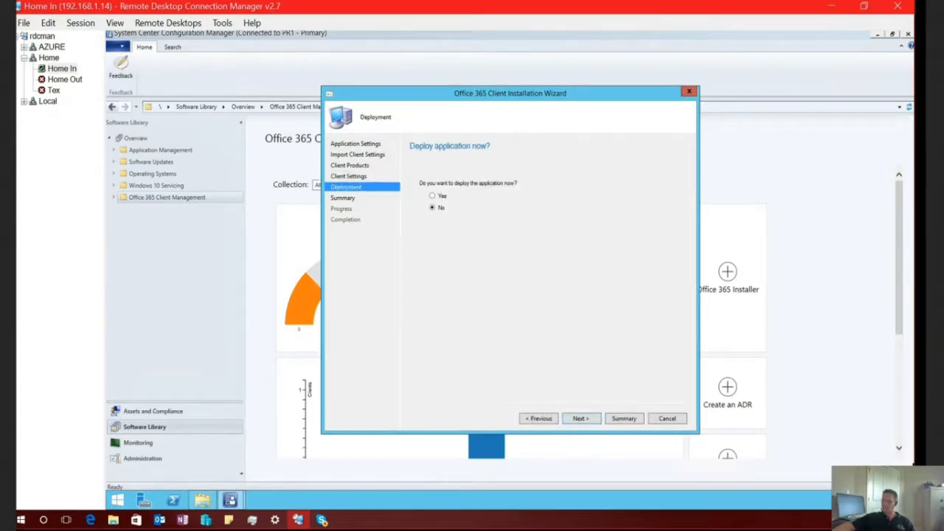
Switch deploy-now to yes and target the Win10_O365 device collection.
left_click(432, 195)
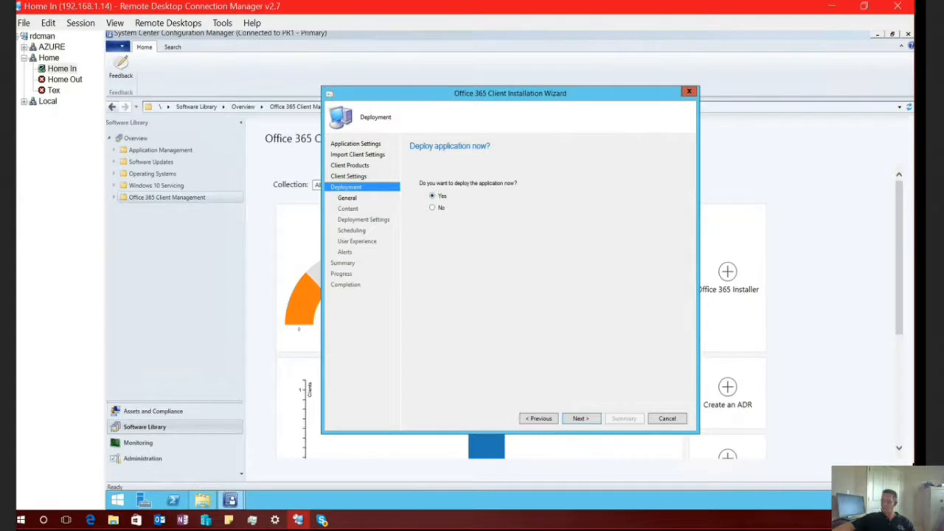
left_click(581, 419)
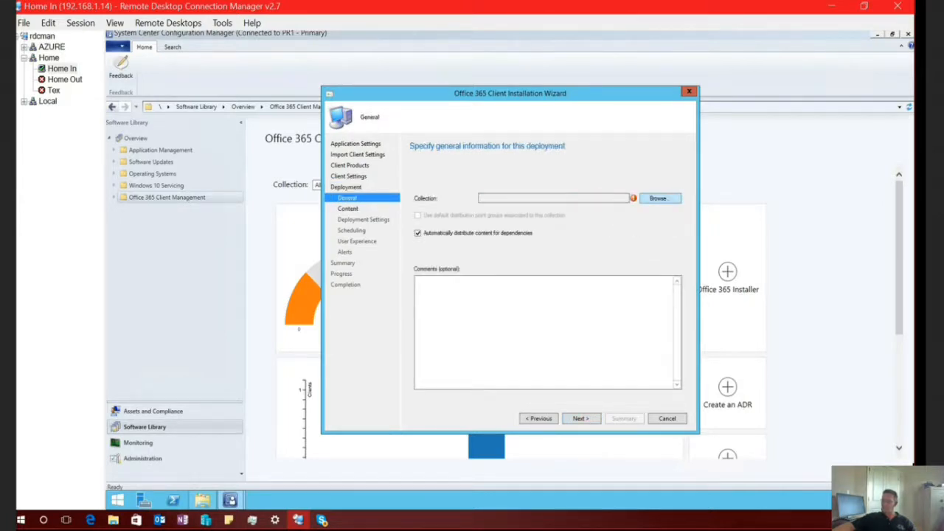
left_click(658, 198)
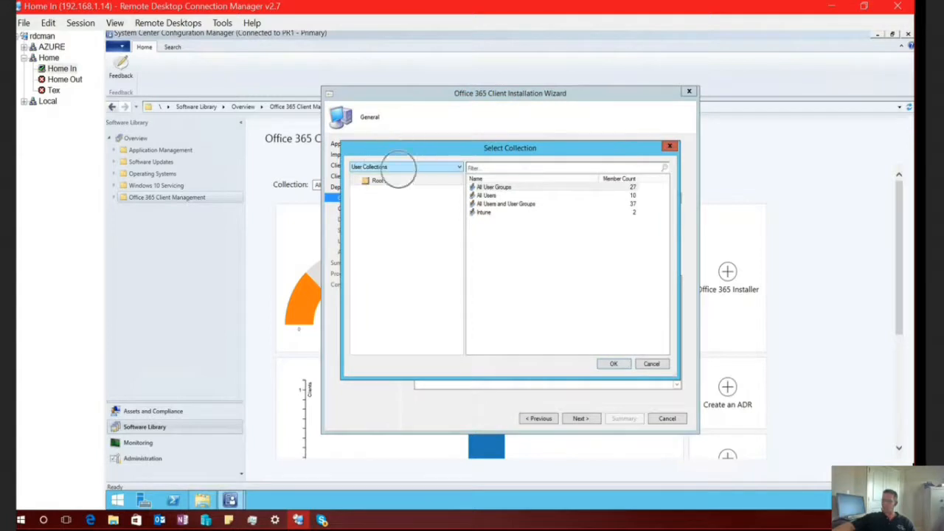
left_click(406, 166)
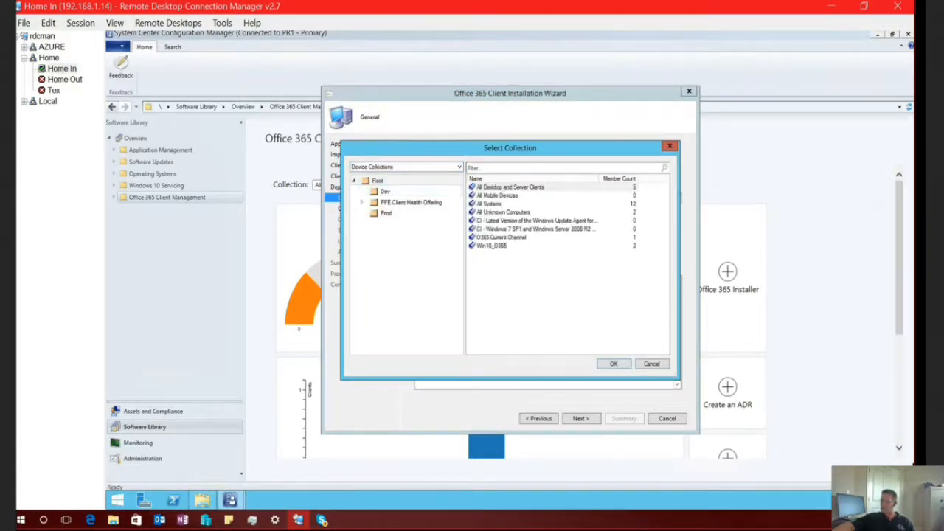
left_click(493, 245)
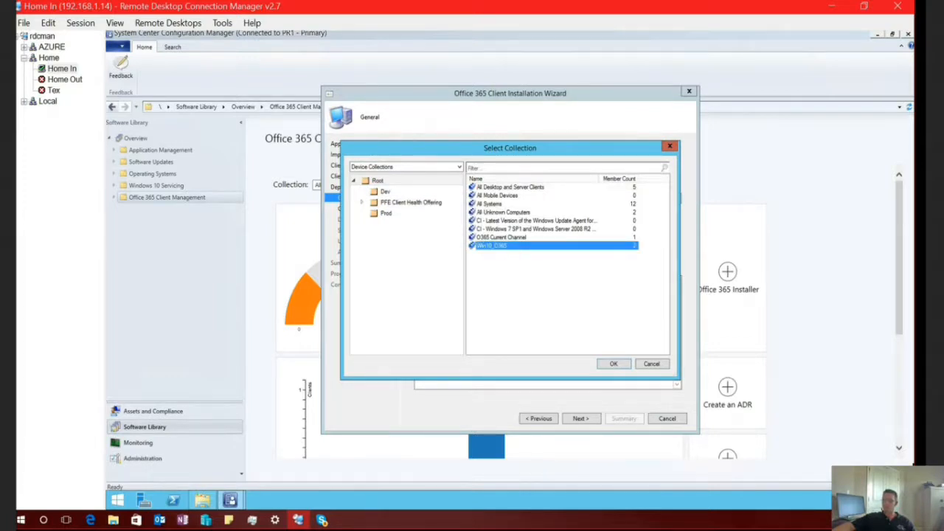
left_click(614, 364)
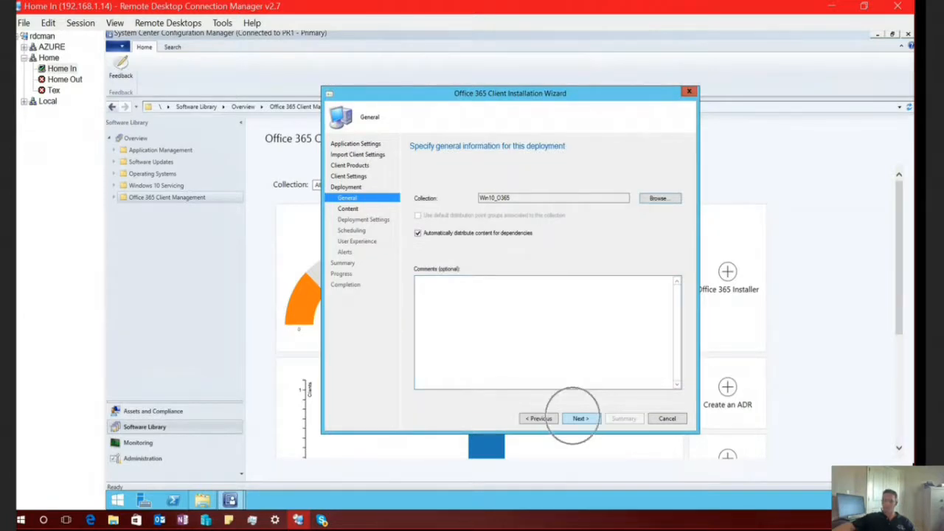
Add the SCCM.JAMMROCKS.LOCAL distribution point as content destination and continue to deployment settings.
left_click(580, 419)
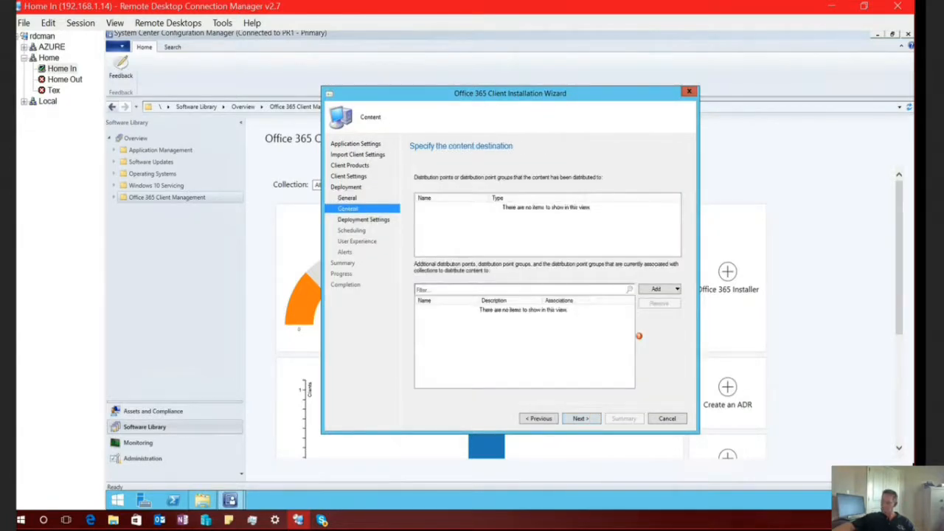
left_click(662, 288)
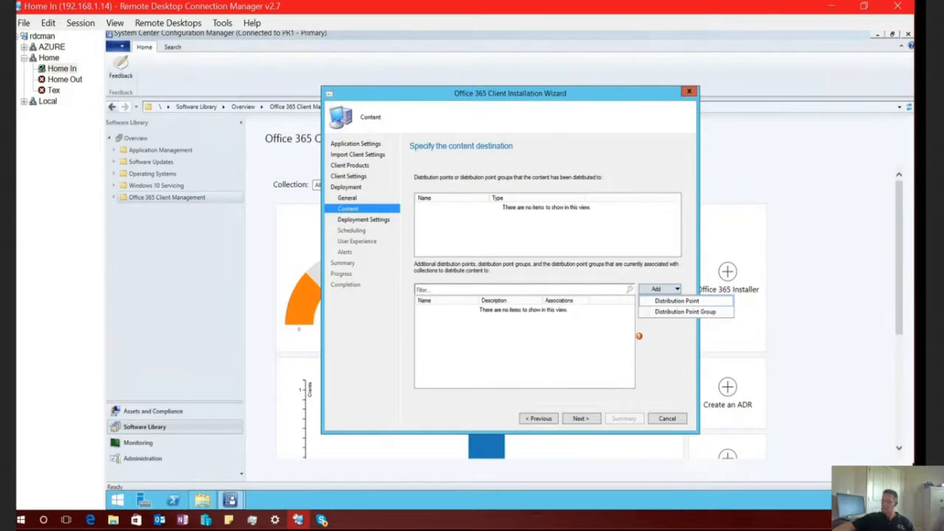
left_click(675, 301)
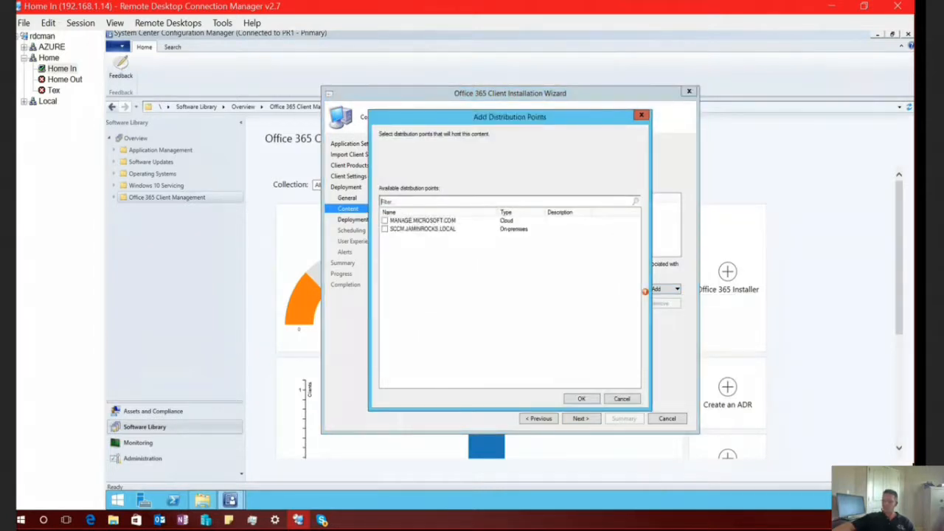
left_click(384, 229)
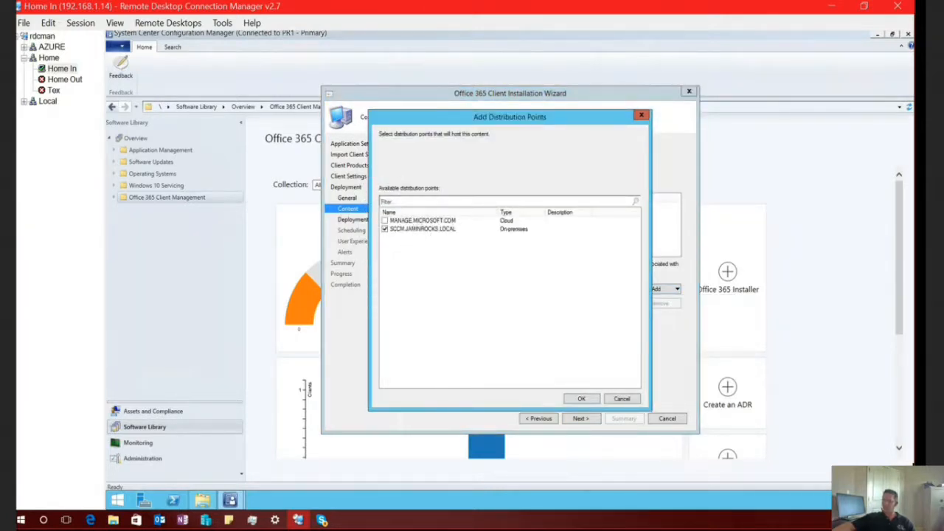
left_click(582, 398)
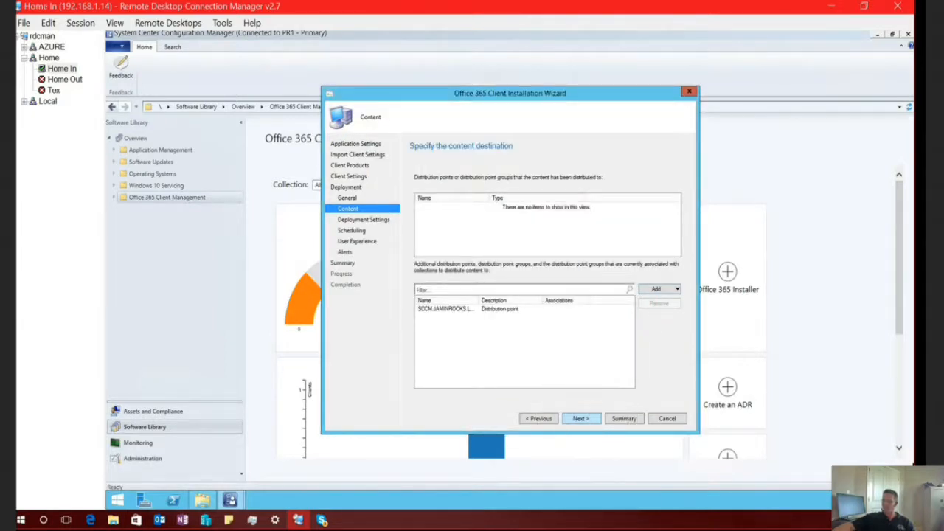
left_click(581, 419)
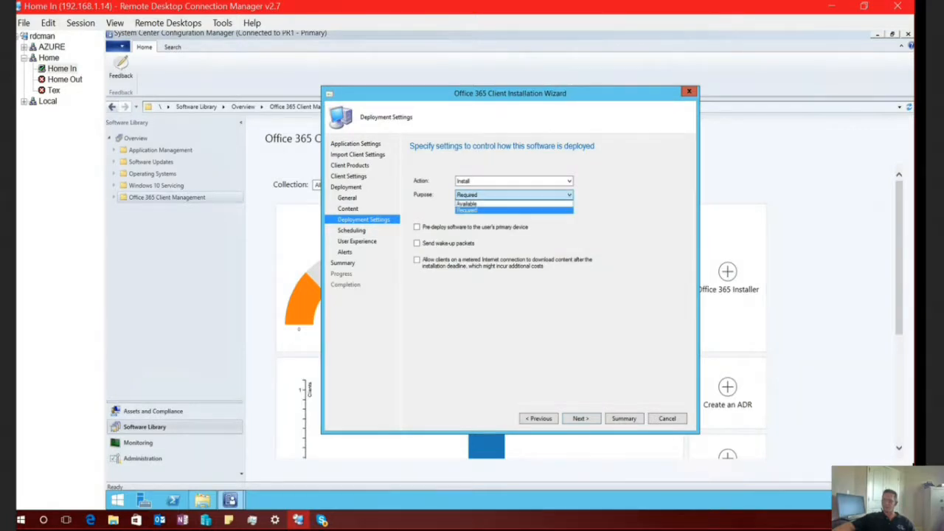
Set the deployment purpose to Available and keep scheduling and user experience defaults through to Summary.
left_click(466, 204)
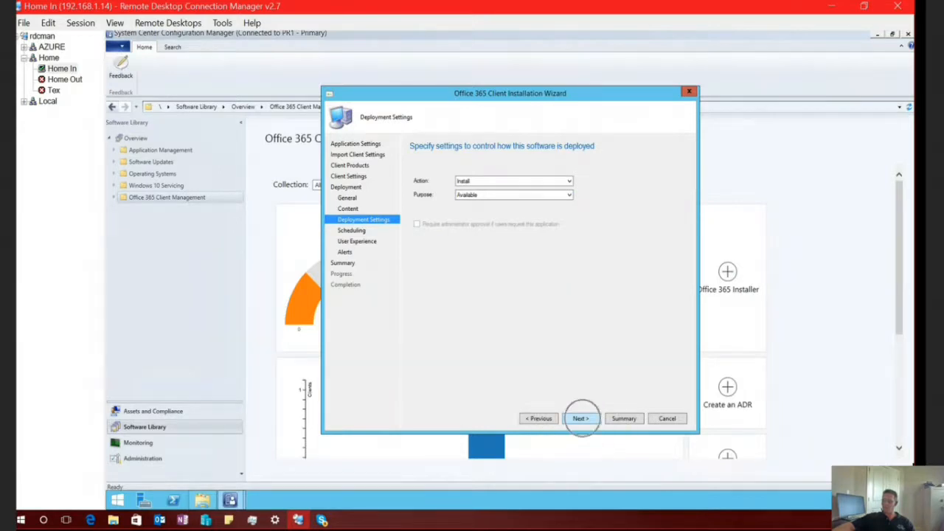
left_click(582, 419)
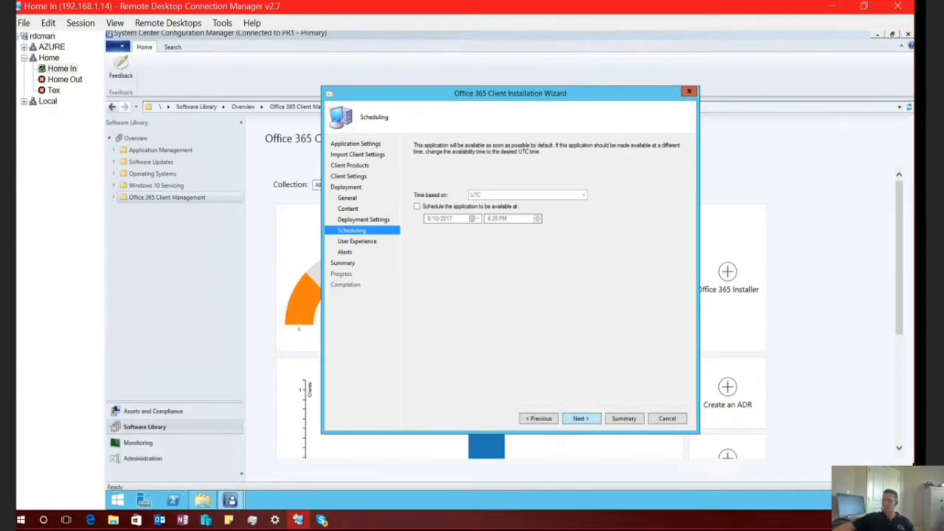
left_click(582, 419)
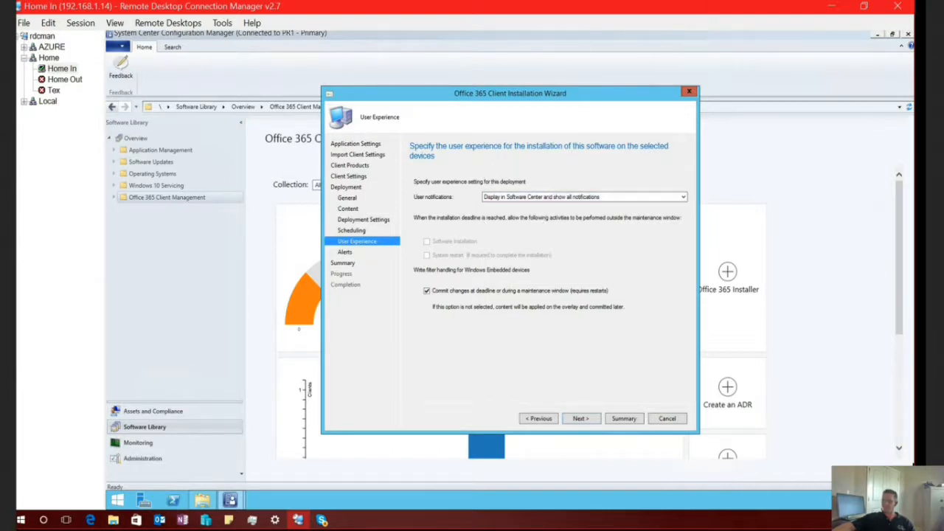
left_click(581, 419)
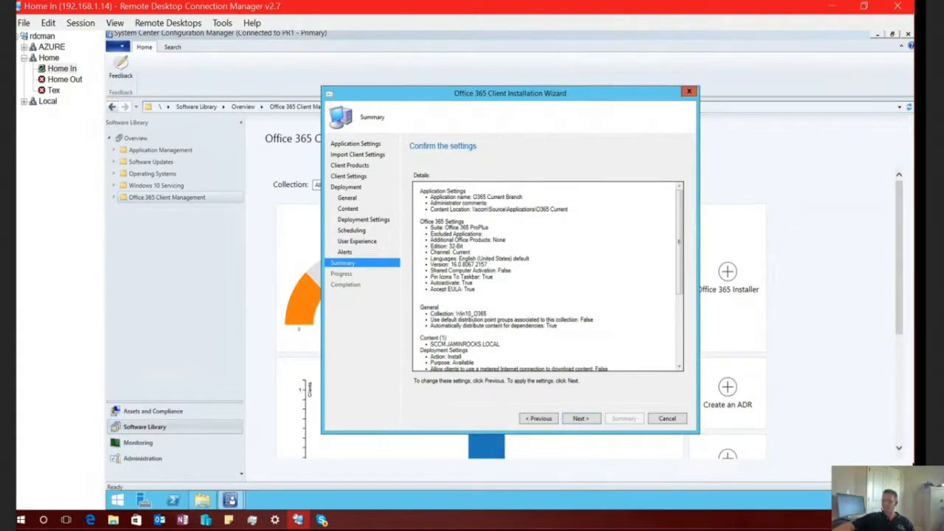
Scroll through the wizard summary of the Office 365 client installation settings.
scroll("down", 3)
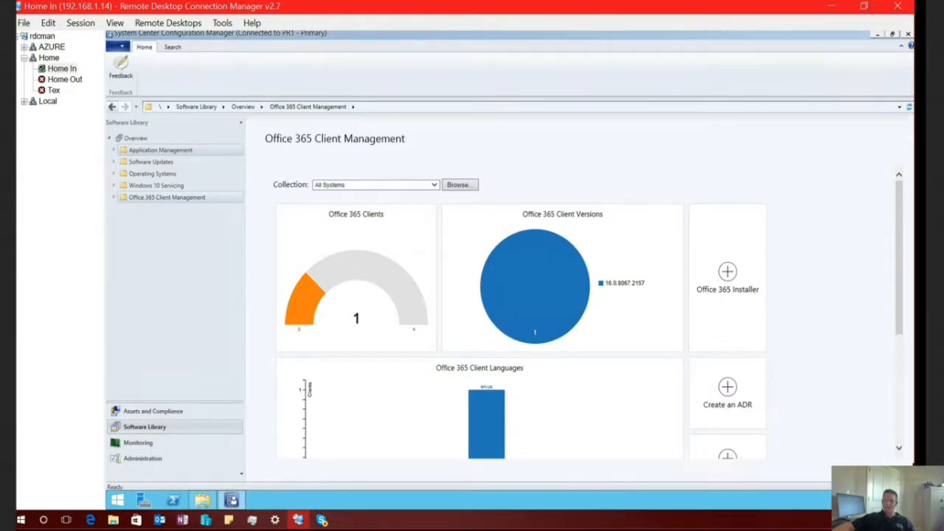
mouse_move(145, 426)
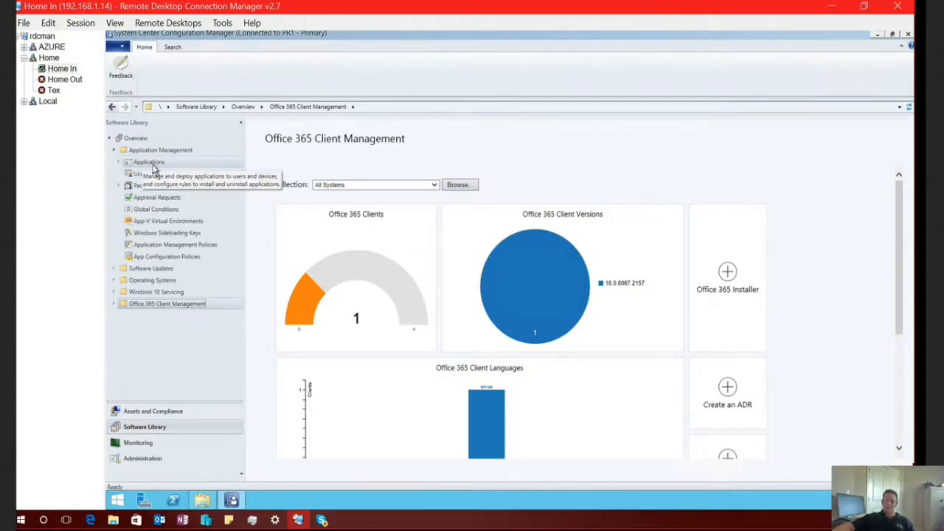
Select the O365_1704 application in Applications and choose Properties from its actions.
left_click(149, 160)
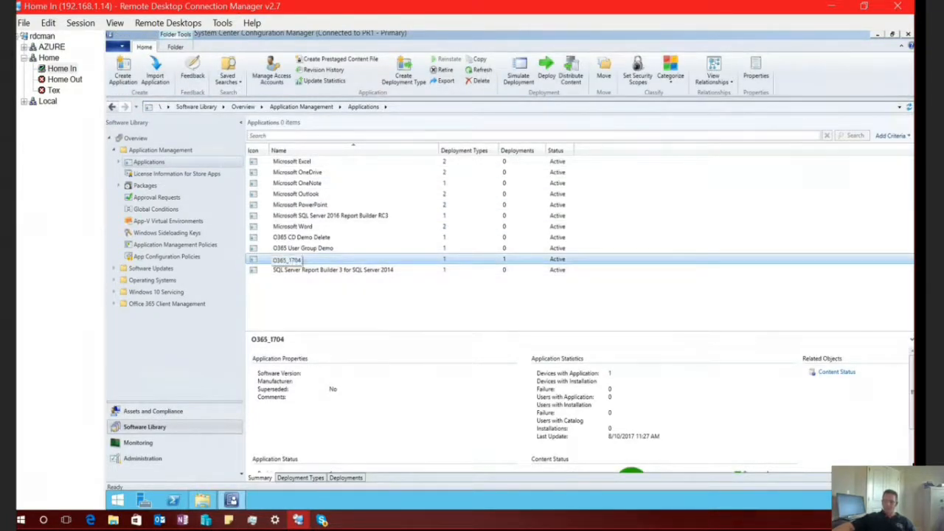
right_click(287, 260)
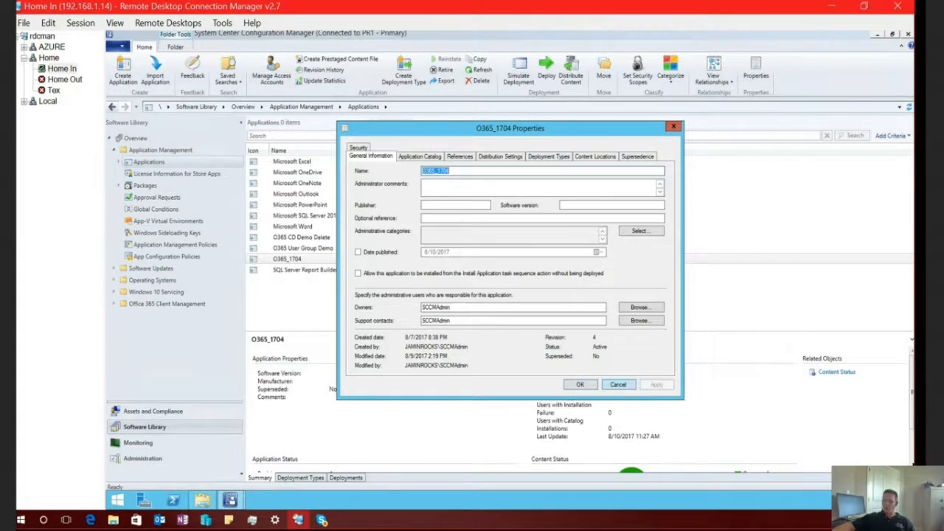
left_click(618, 384)
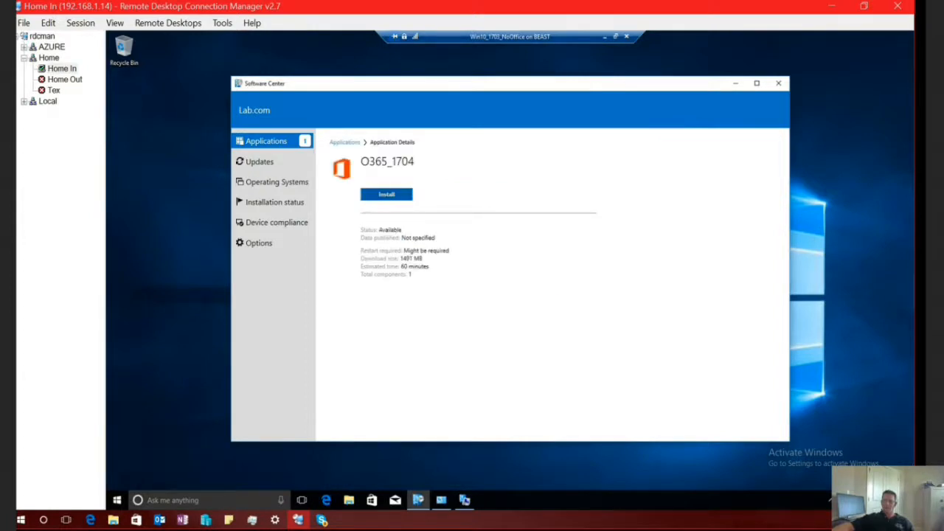
Install the O365_1704 application from Software Center on the Windows 10 client.
left_click(387, 195)
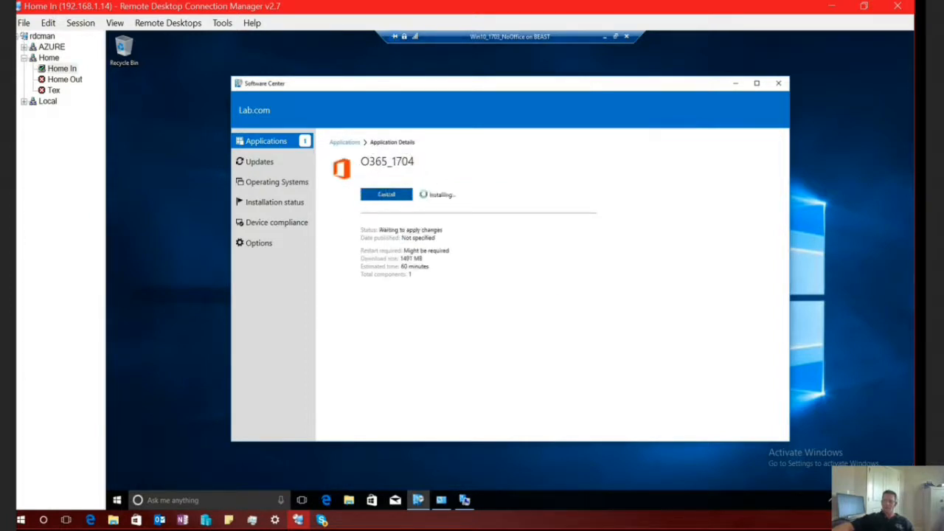
left_click(387, 195)
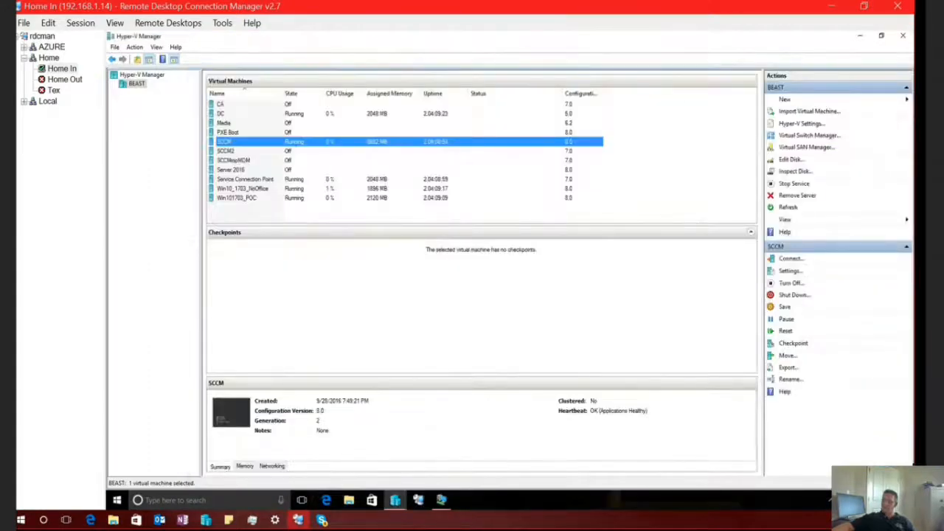
Switch from Hyper-V Manager back to the SCCM server console session.
left_click(791, 258)
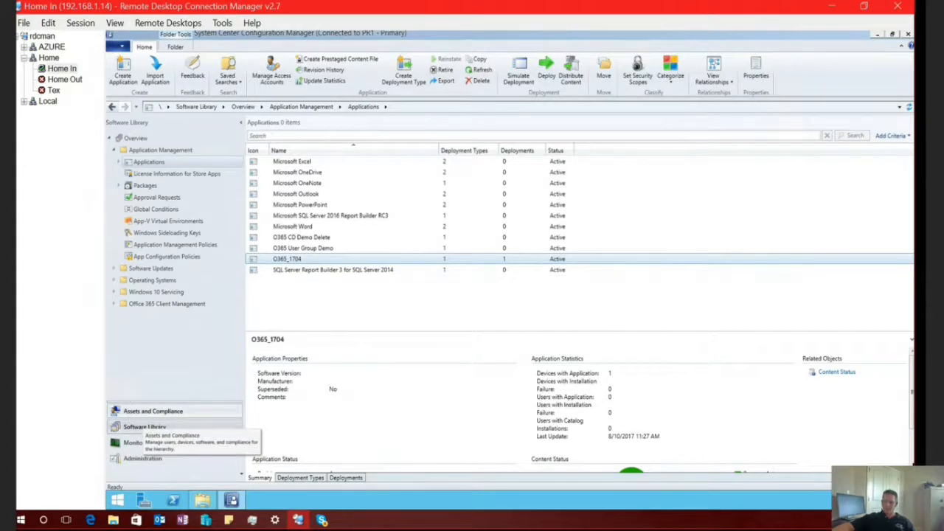
Show the O365 folder under Compliance Settings > Configuration Items and select O365 Current Channel.
left_click(153, 410)
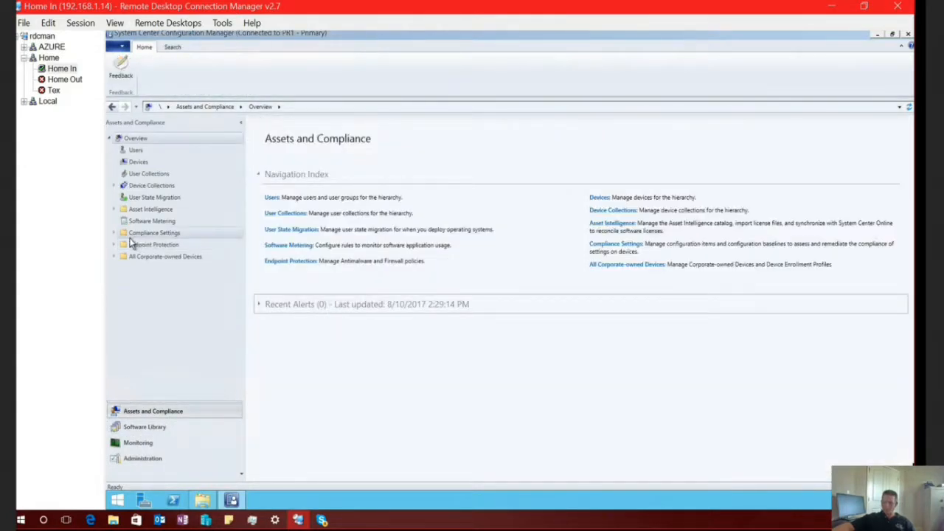
left_click(113, 234)
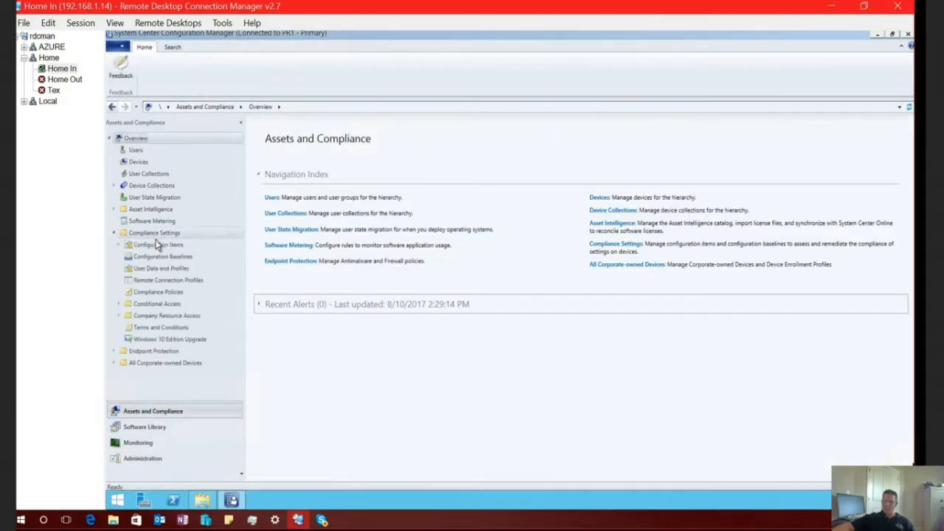
left_click(158, 245)
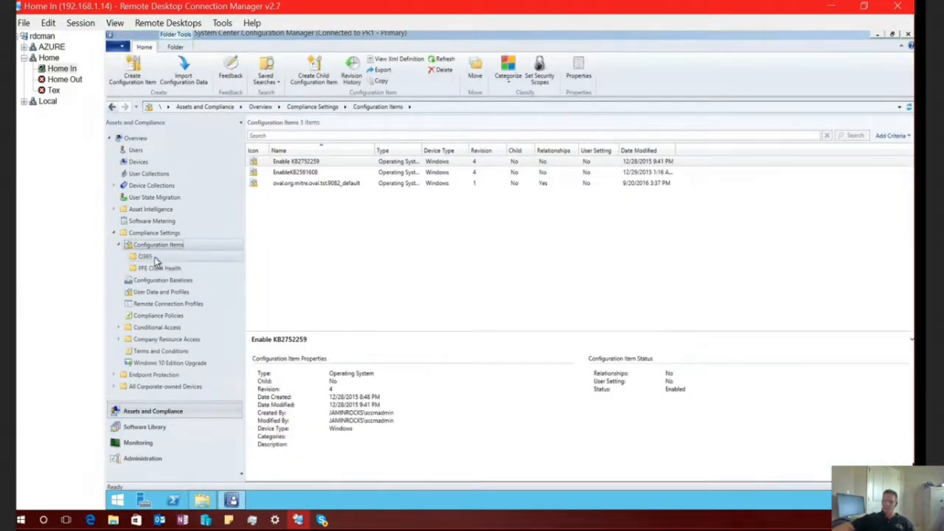
left_click(145, 257)
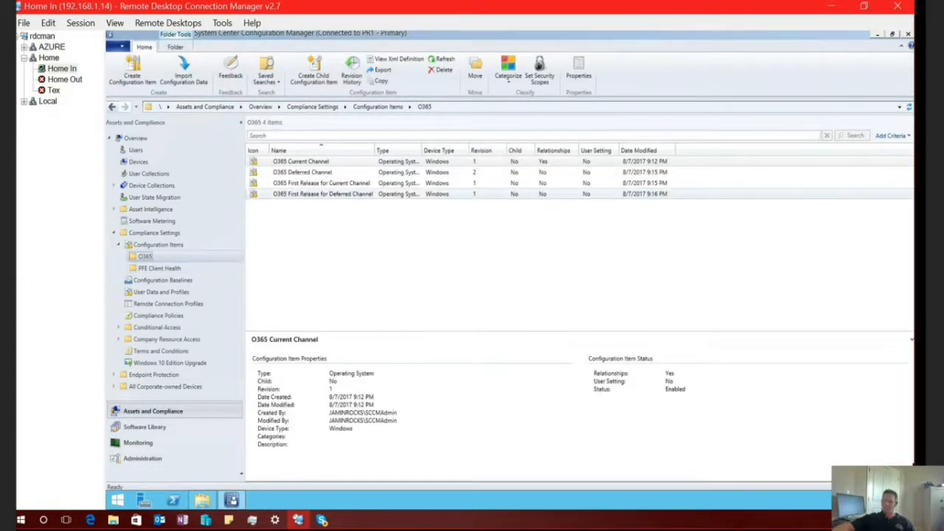
left_click(301, 161)
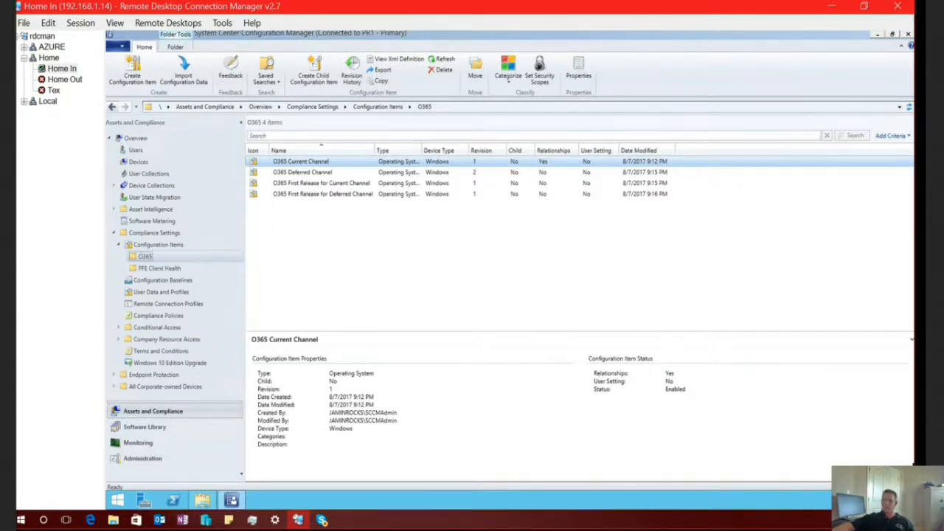
right_click(301, 161)
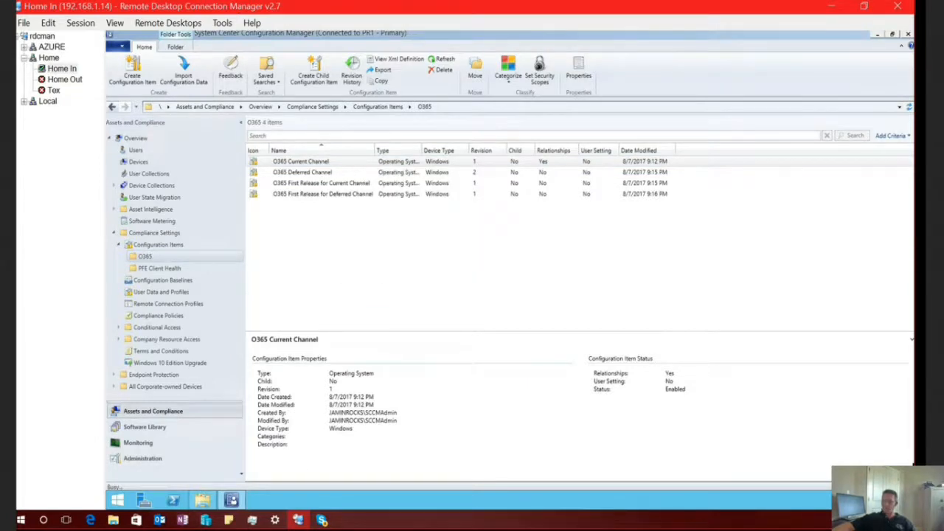
Review the Current Channel registry setting in O365 Current Channel properties, then cancel out.
double_click(301, 161)
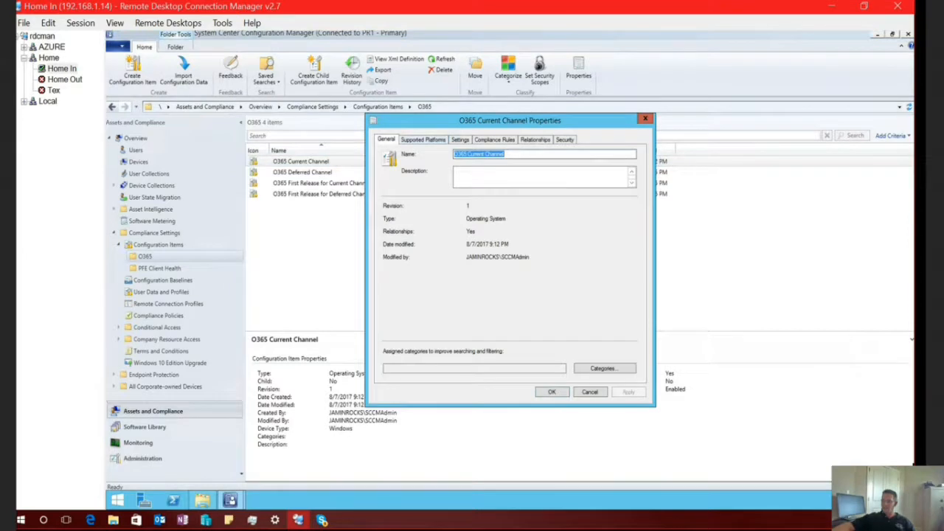
left_click(460, 138)
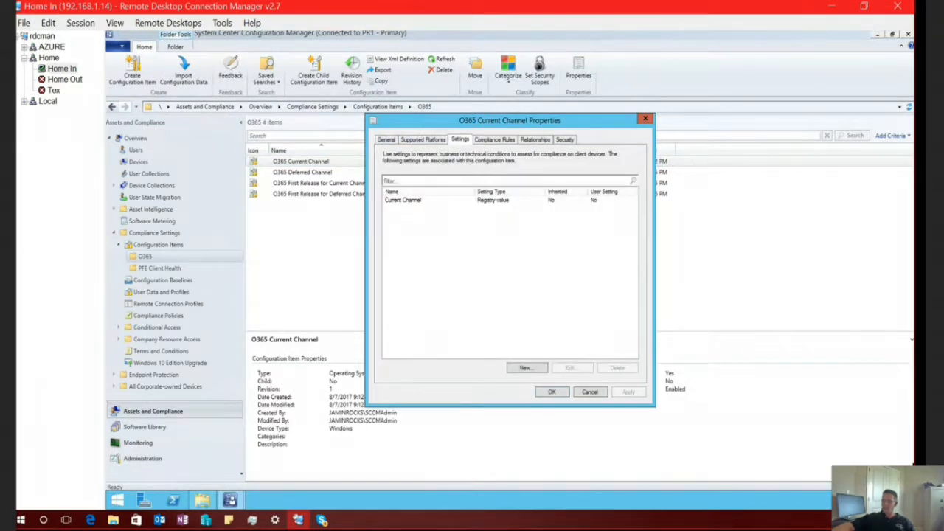
left_click(403, 200)
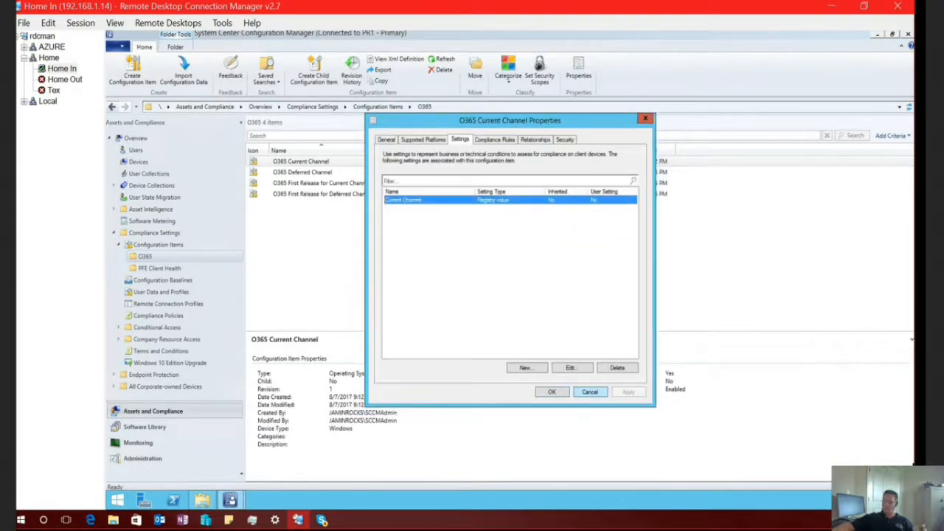
left_click(590, 393)
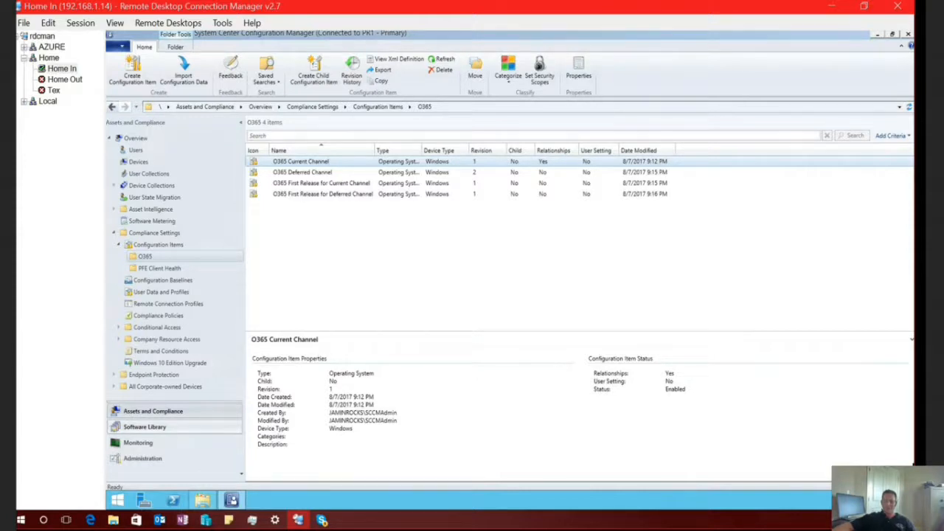
Return to the Software Library's Office 365 Client Management dashboard and scroll its sections.
left_click(144, 426)
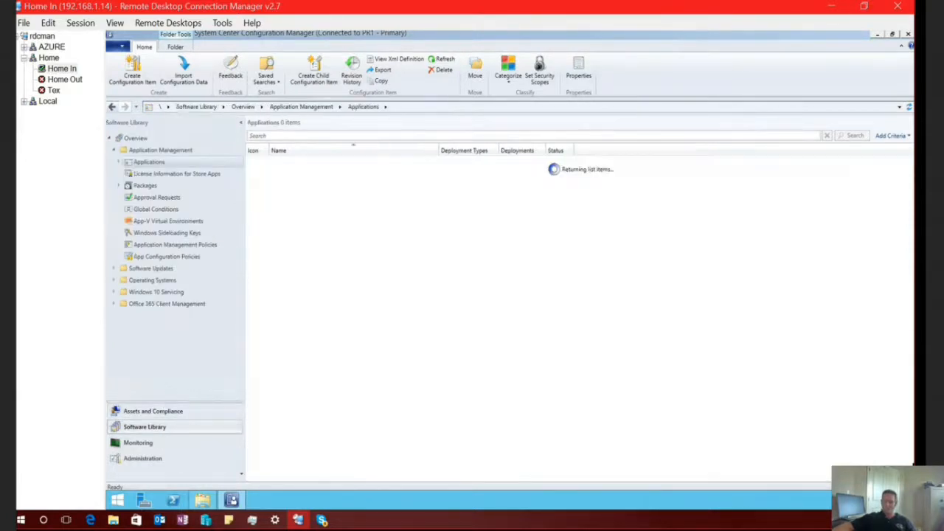
left_click(292, 161)
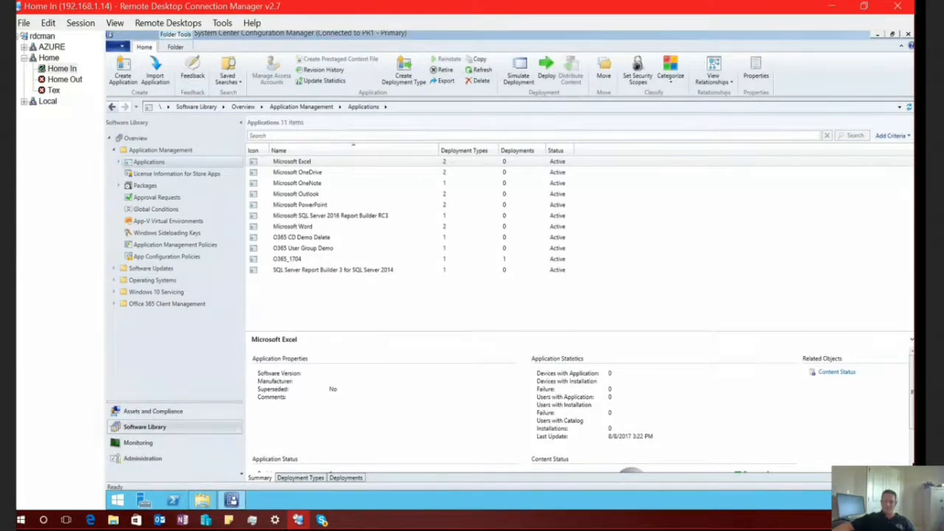
mouse_move(166, 304)
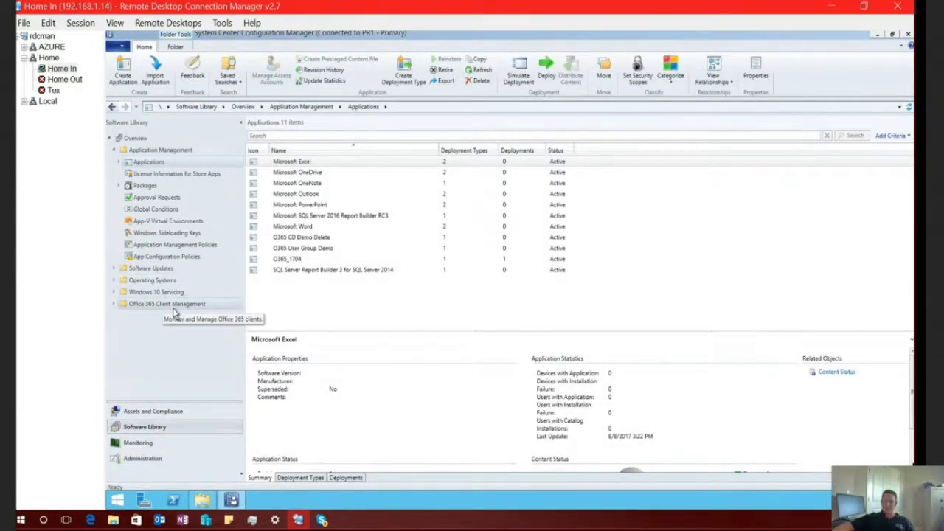
left_click(167, 304)
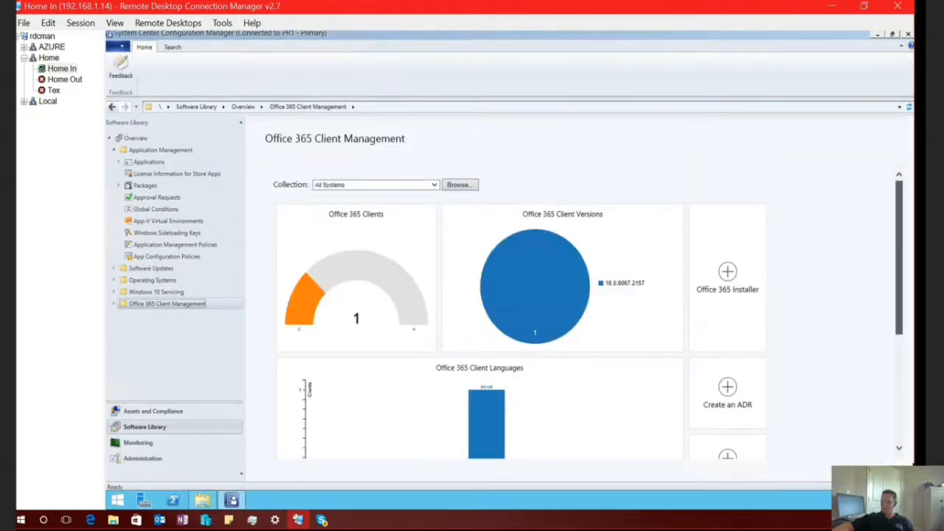
scroll("down", 3)
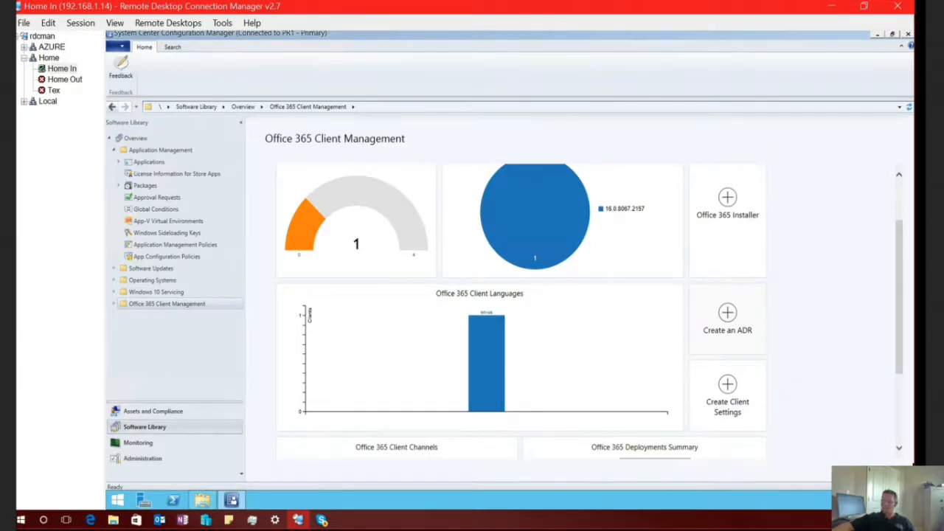
Start a new ADR named O365 Current Channel targeting the O365 Current Channel collection.
left_click(727, 318)
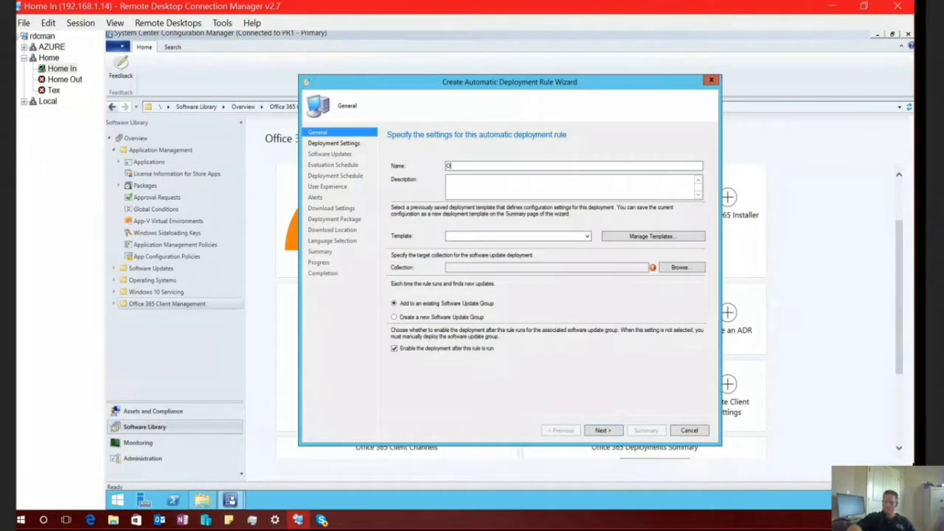
type("365 Current Channel")
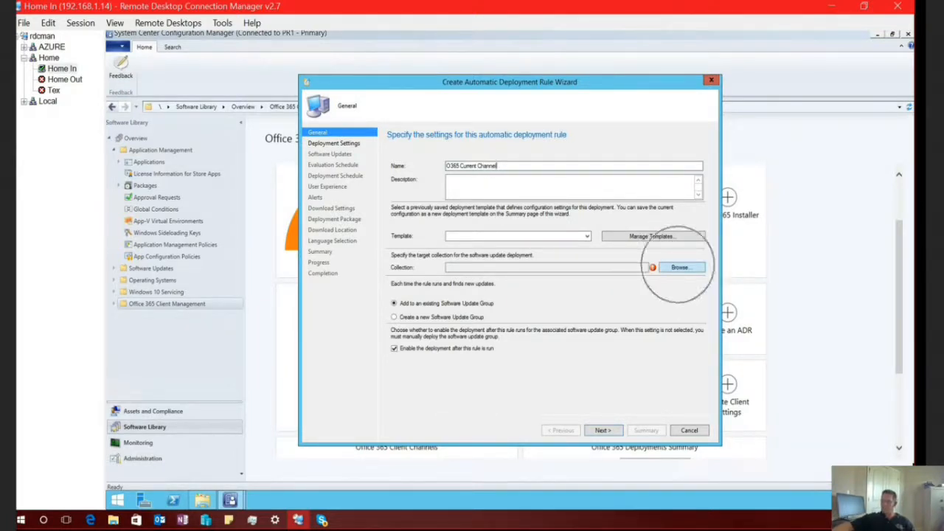
left_click(679, 267)
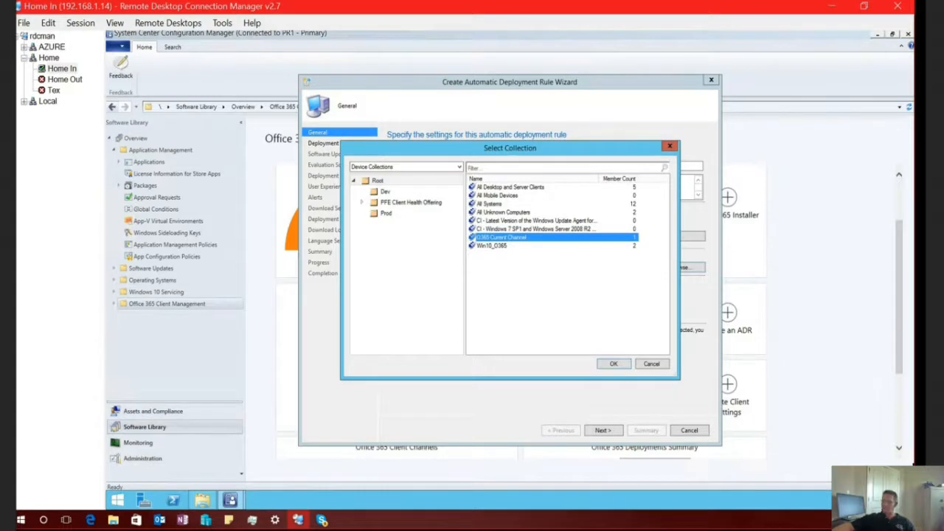
left_click(614, 363)
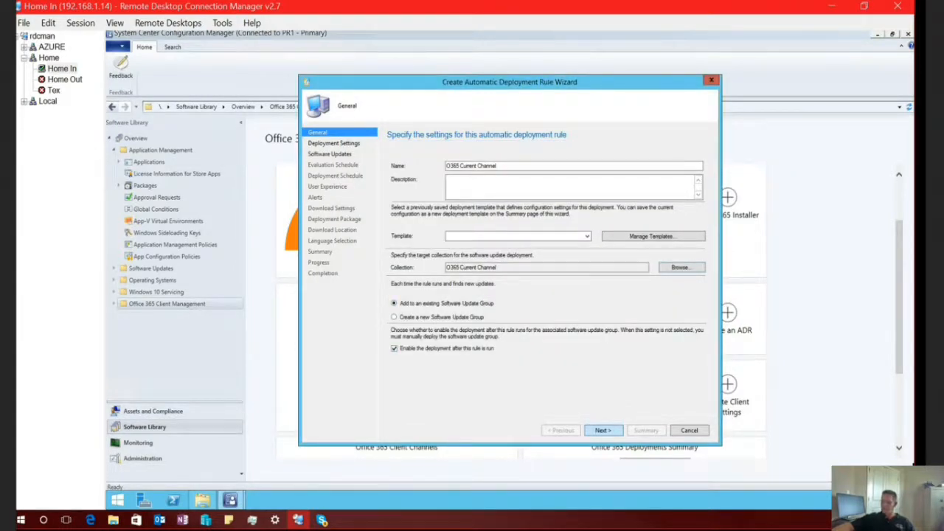
Resolve the duplicate name as O365 Current Channel 2 and advance to Deployment Settings.
left_click(602, 431)
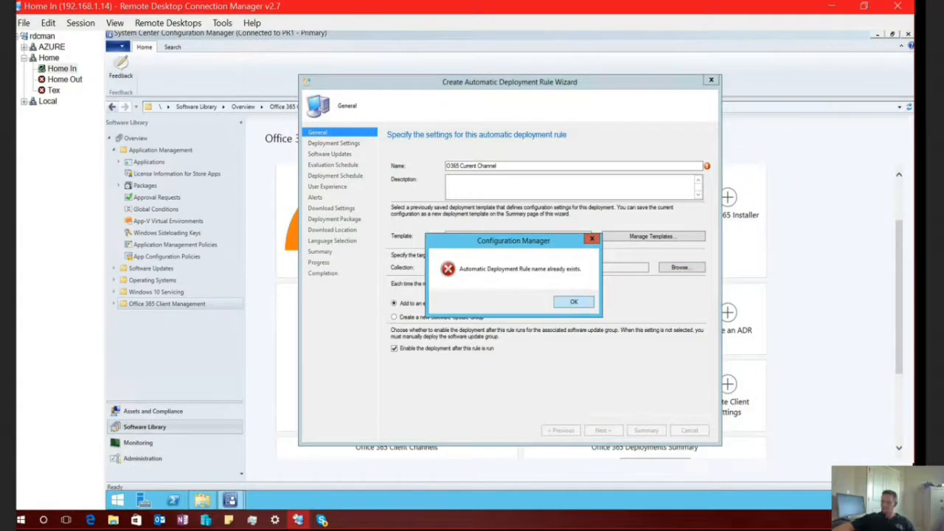
left_click(574, 301)
type(" 2")
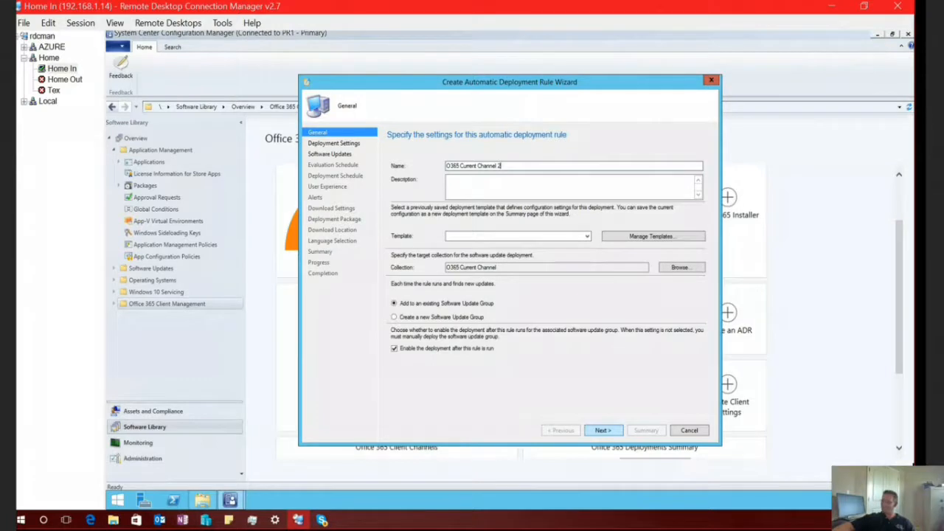
left_click(602, 431)
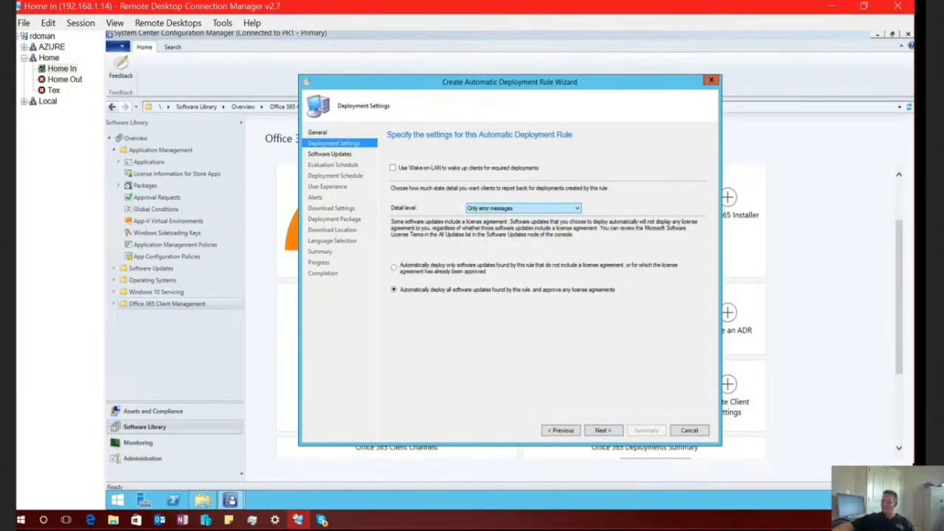
Set detail level to Only success and error messages and continue to update criteria.
left_click(522, 207)
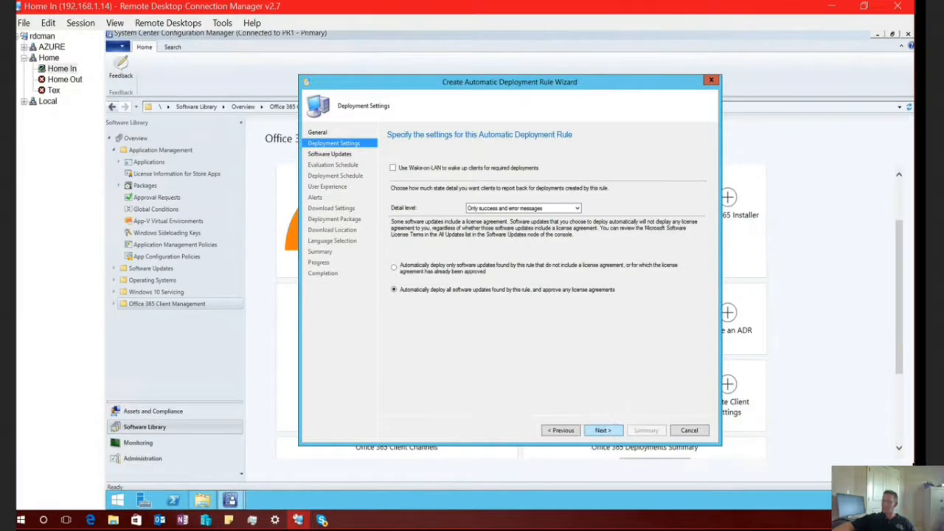
left_click(602, 431)
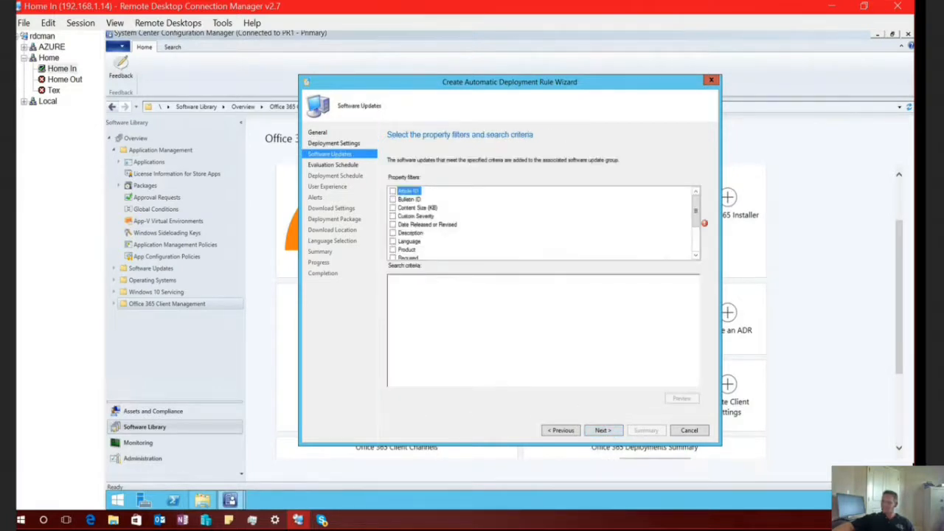
Add Product and Superseded as update criteria for the rule, leaving Release Date out.
left_click(392, 249)
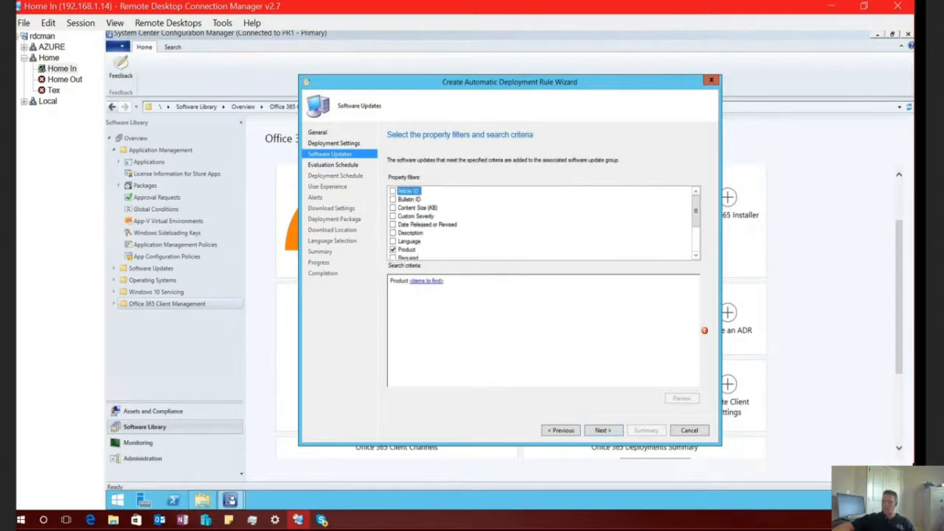
left_click(393, 225)
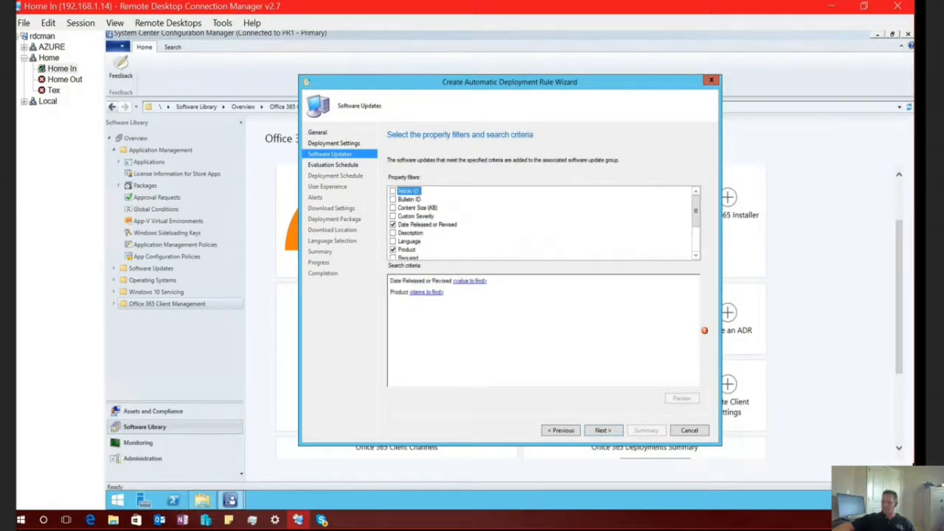
left_click(392, 224)
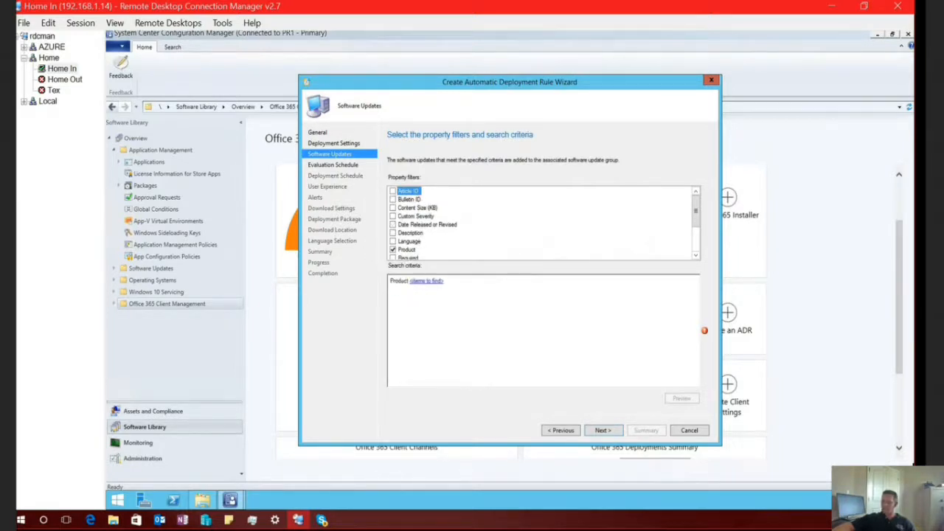
scroll("down", 3)
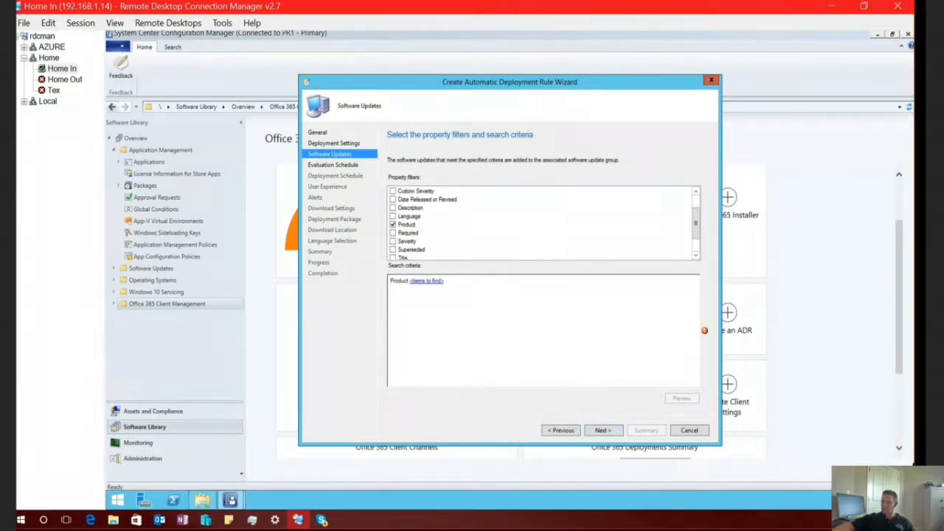
left_click(392, 250)
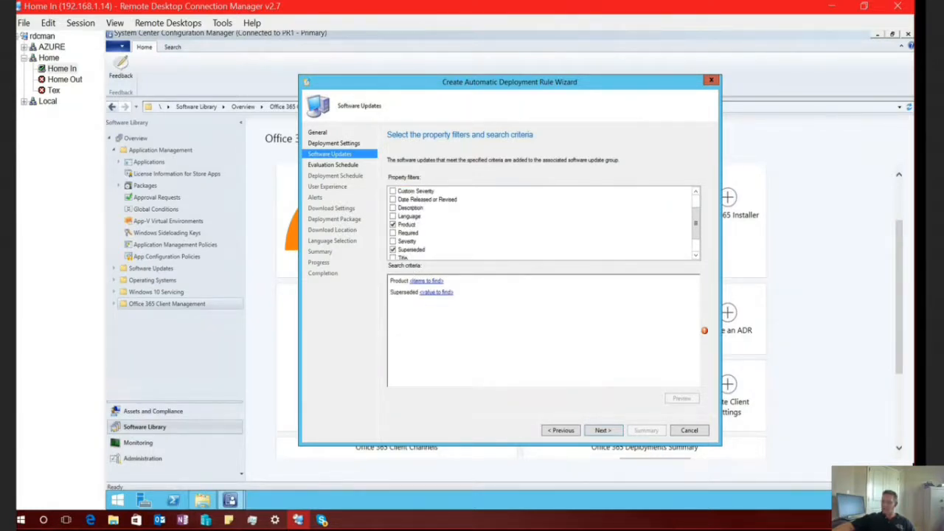
Set Product to Office 365 Client and Superseded to No.
left_click(426, 280)
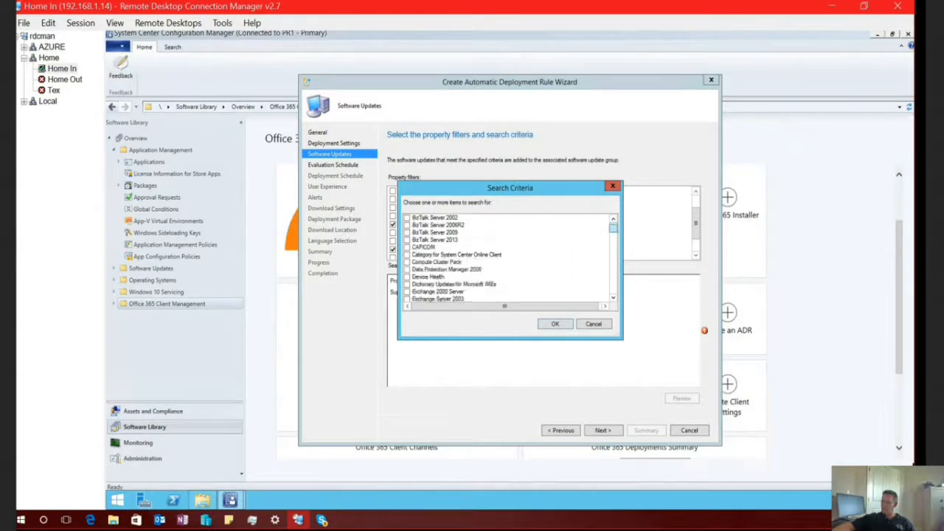
scroll("down", 3)
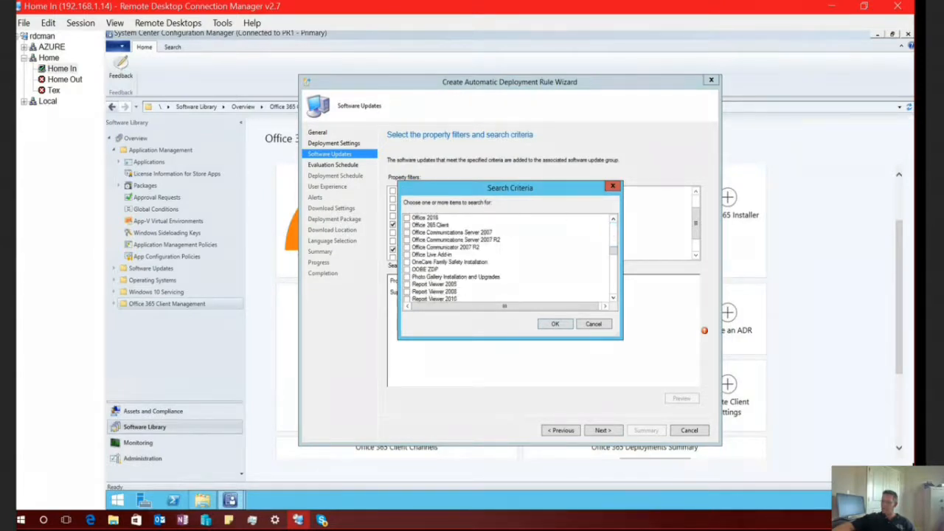
left_click(430, 224)
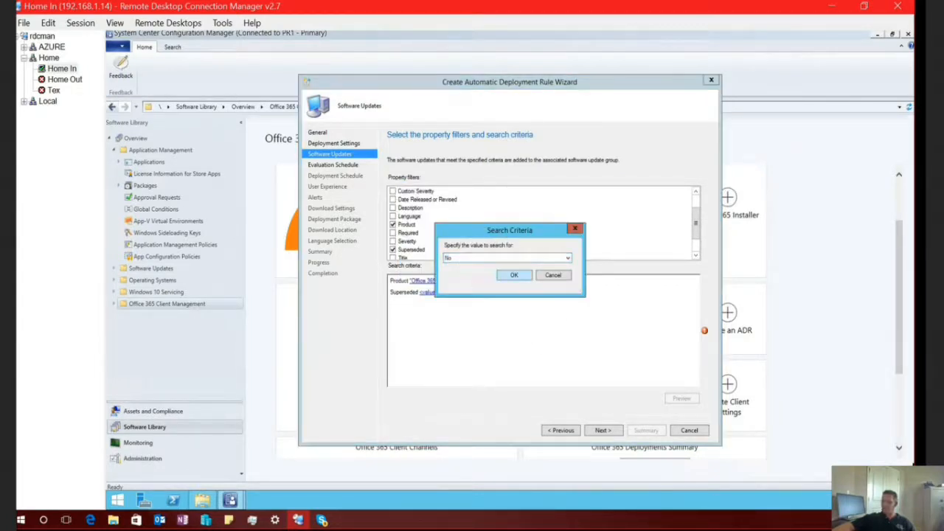
left_click(514, 275)
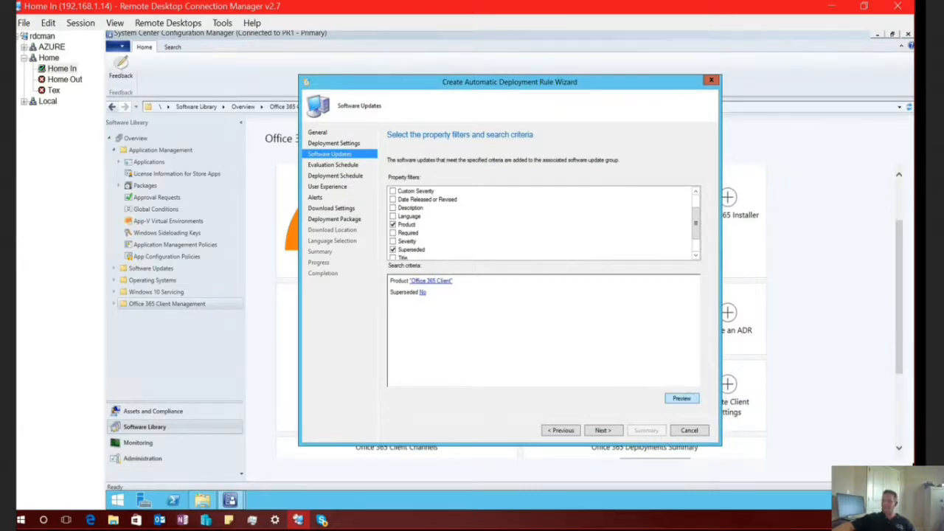
Preview the updates matching the criteria and select the Title criterion for editing.
left_click(682, 398)
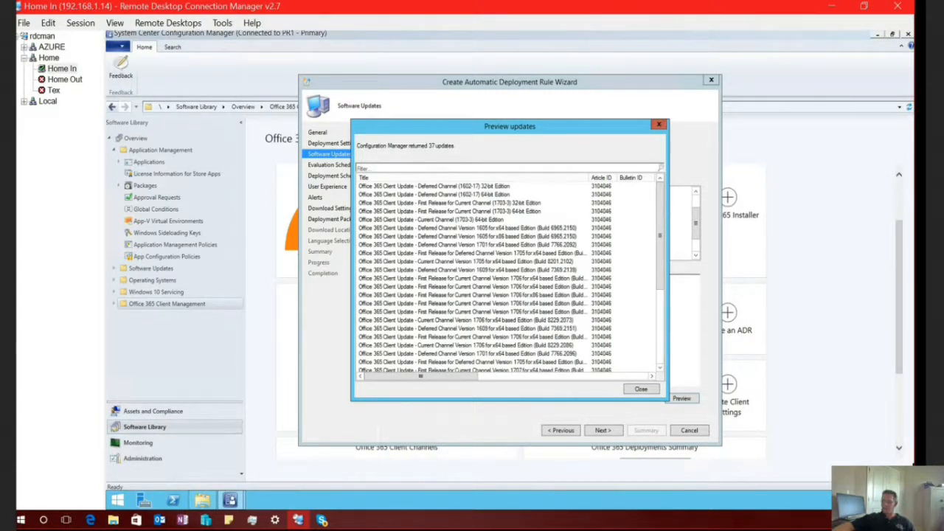
left_click(640, 390)
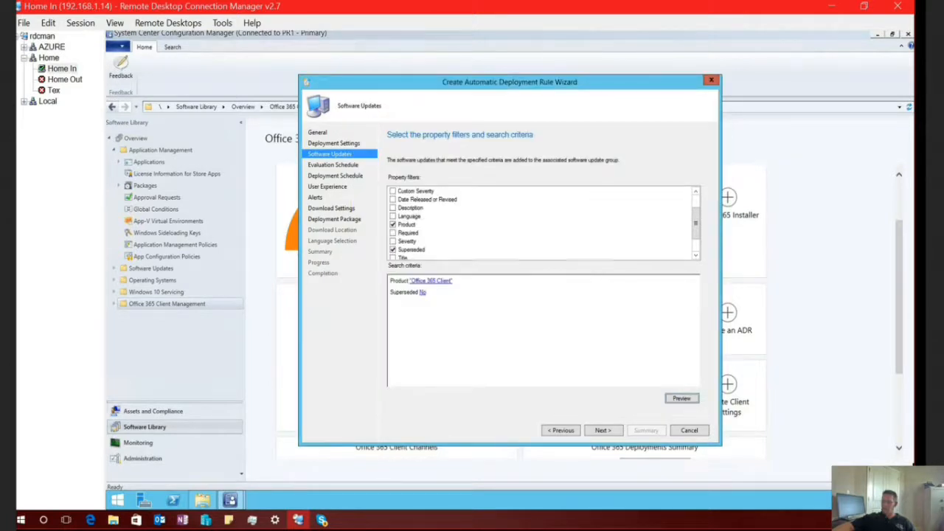
left_click(392, 257)
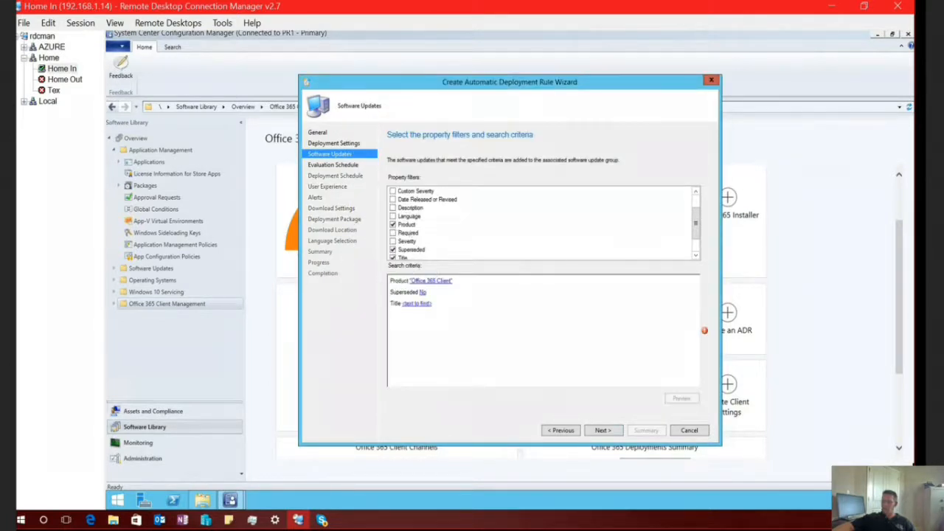
Set the Title search criterion to 'current channel'.
left_click(416, 304)
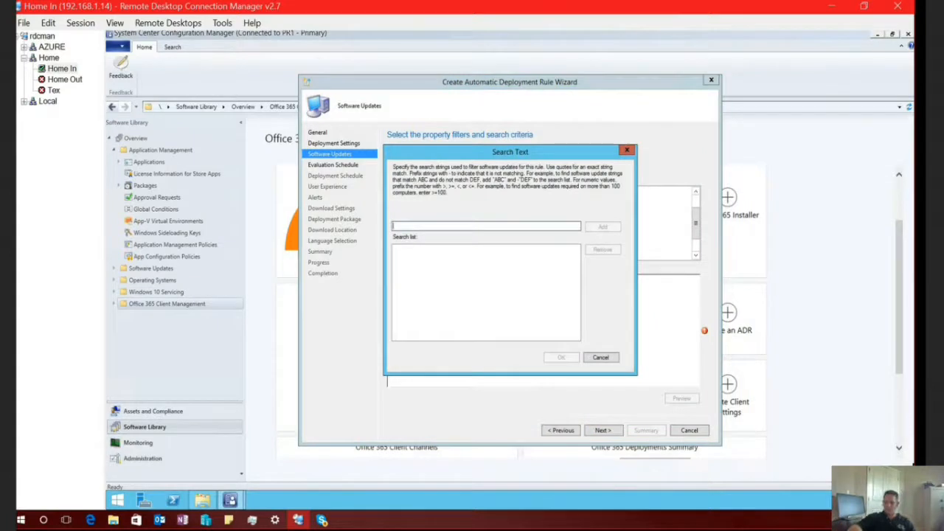
type("current chann")
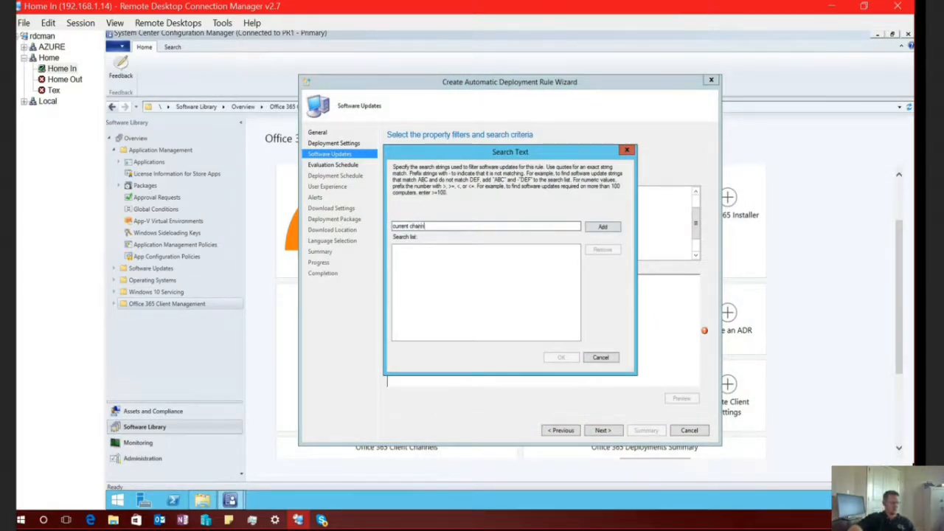
left_click(602, 227)
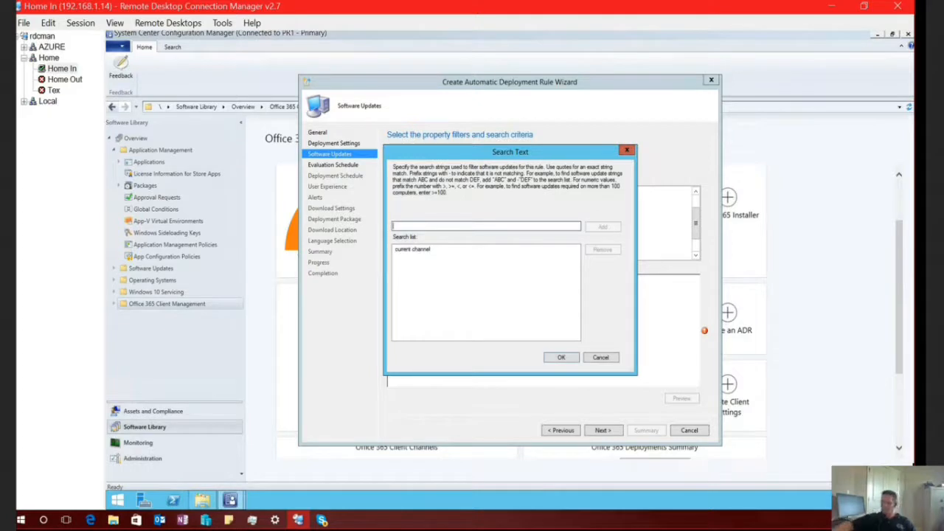
left_click(560, 357)
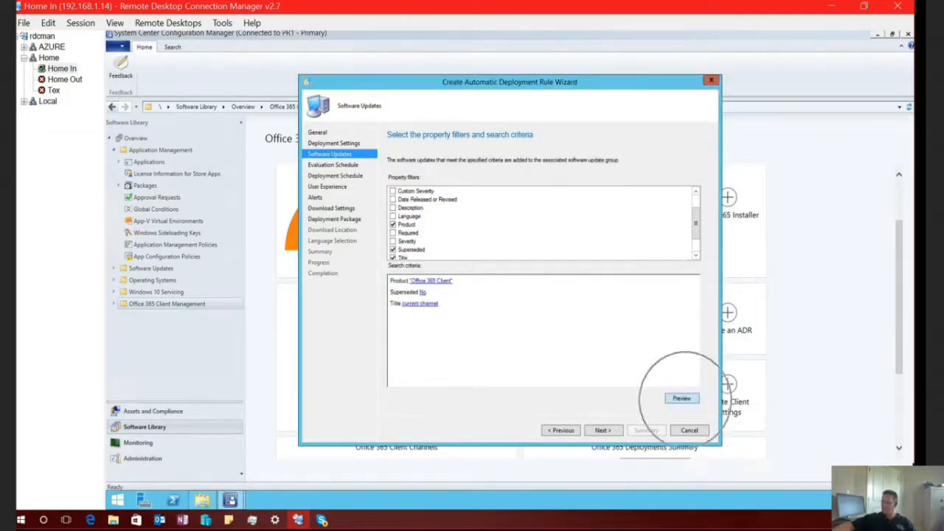
Preview the 21 matching updates and continue to the evaluation schedule page.
left_click(681, 398)
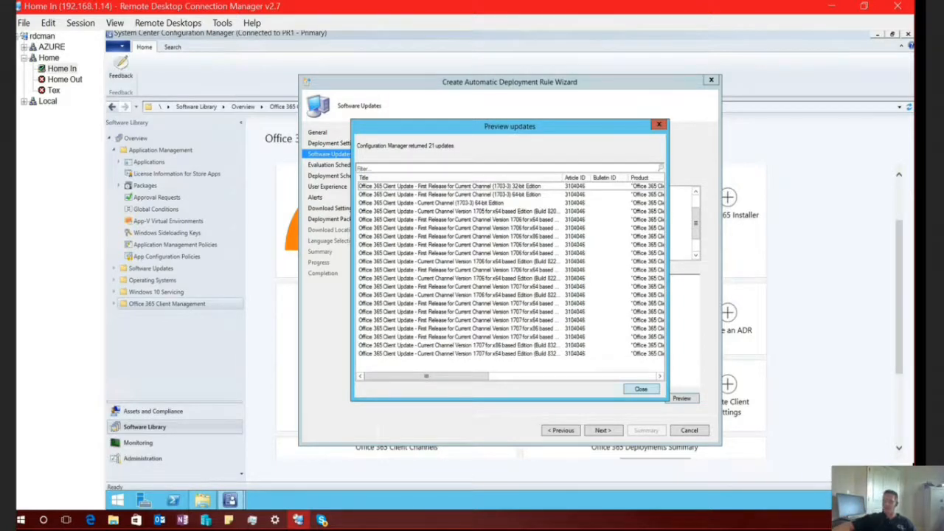
left_click(641, 390)
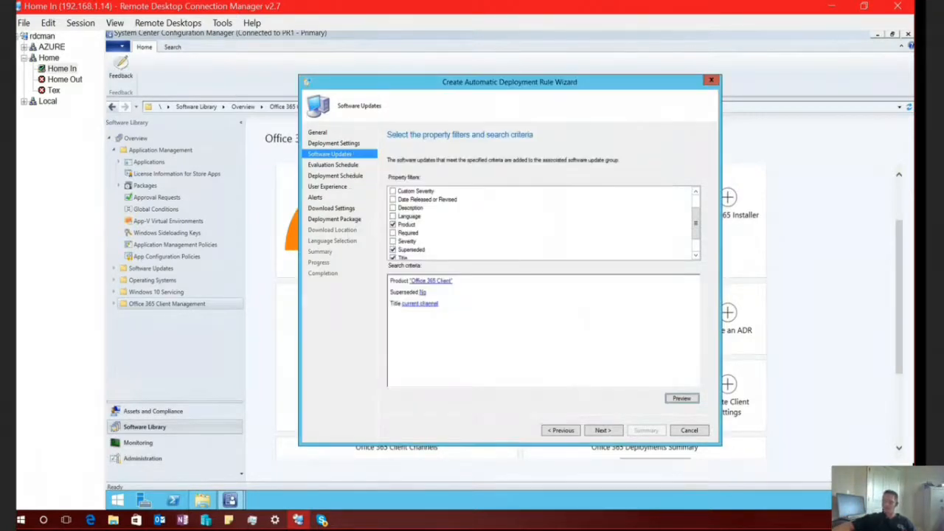
left_click(603, 430)
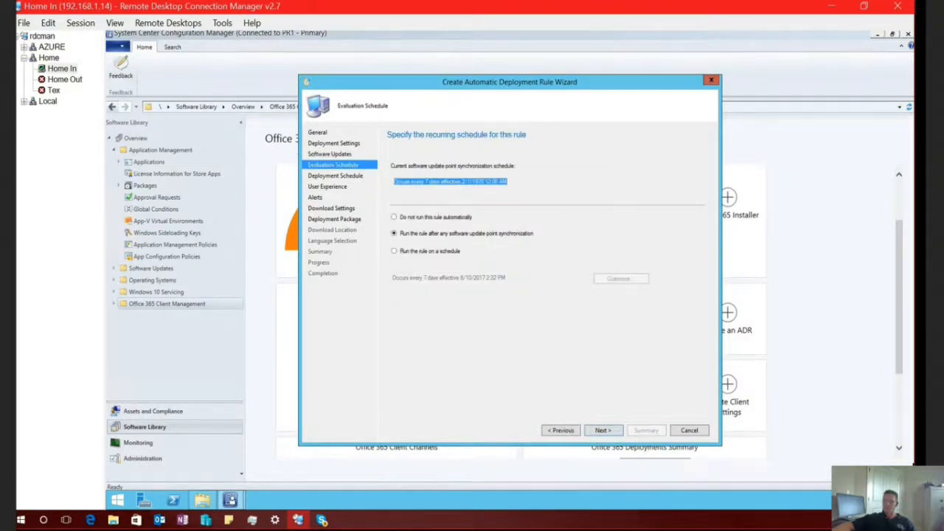
Schedule the rule to run monthly on the third Wednesday and continue to deployment schedule.
left_click(394, 251)
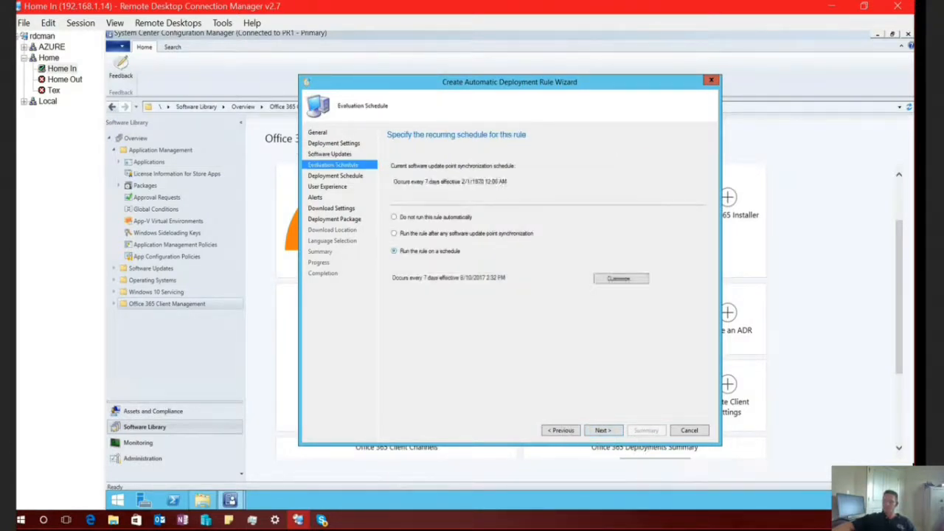
left_click(619, 277)
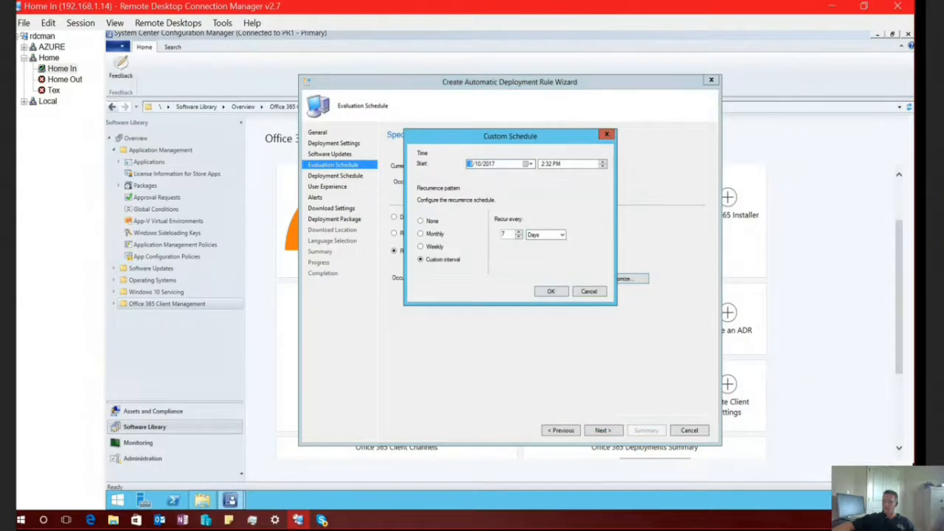
left_click(420, 233)
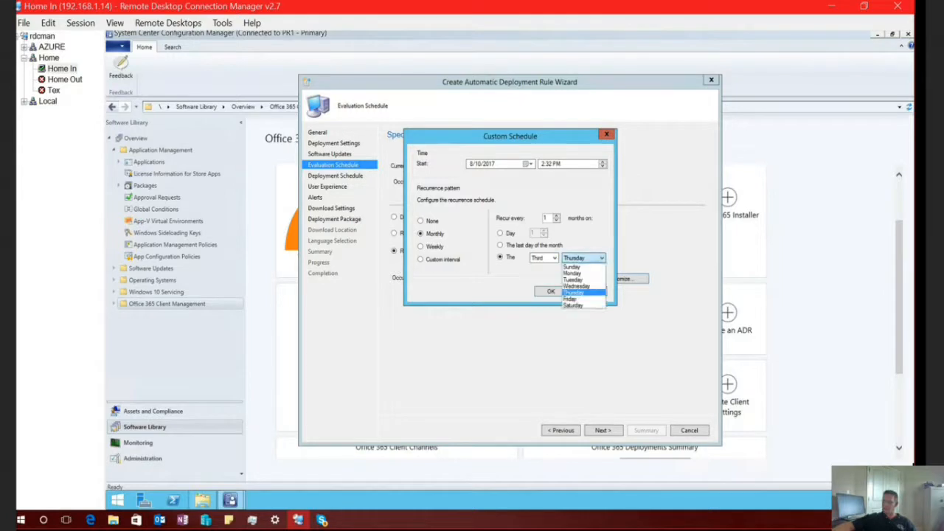
left_click(577, 286)
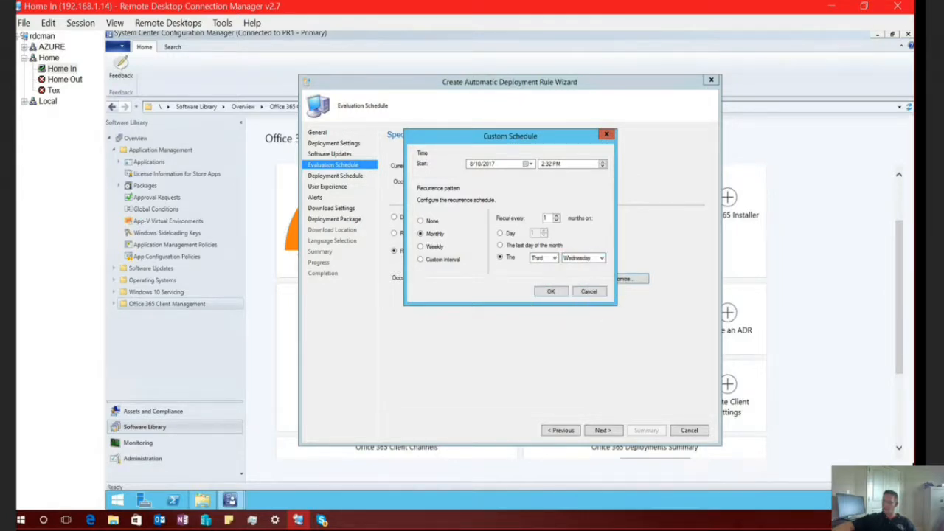
left_click(550, 291)
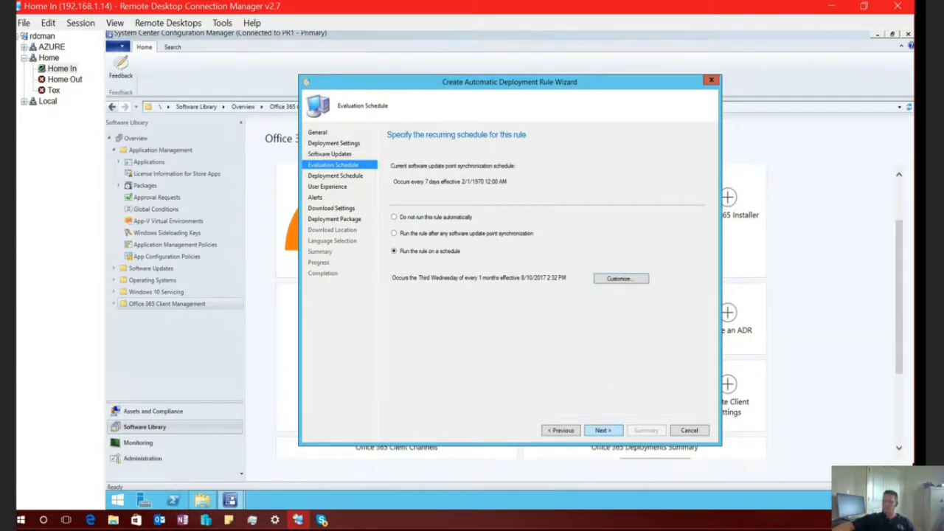
left_click(602, 430)
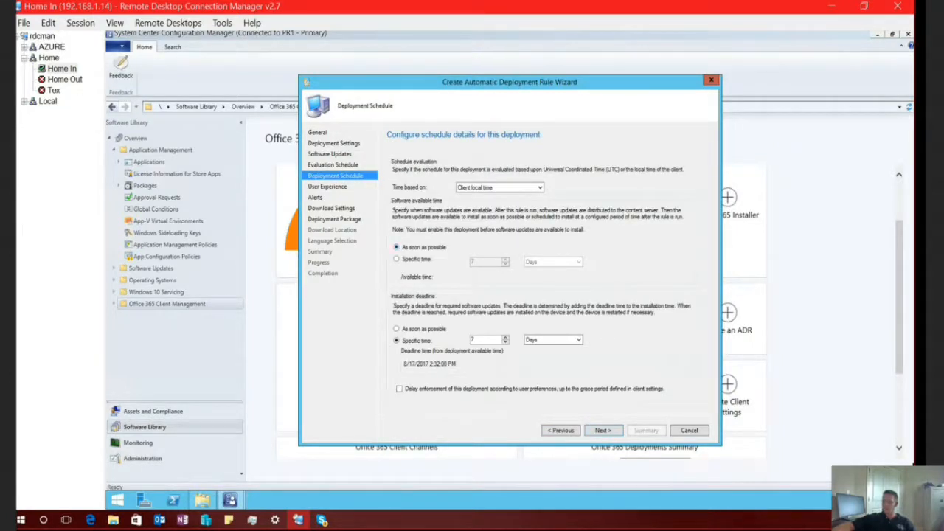
Set the installation deadline to as soon as possible and continue to user experience.
left_click(397, 327)
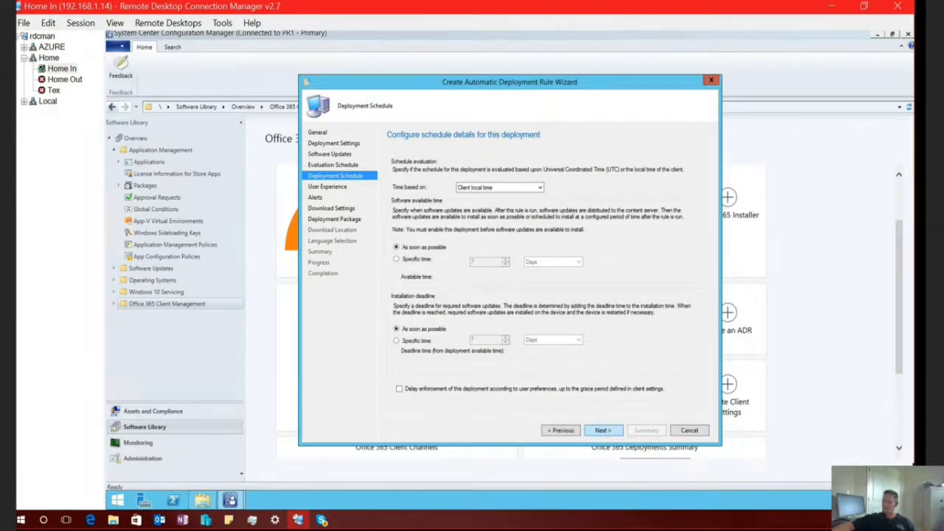
left_click(602, 431)
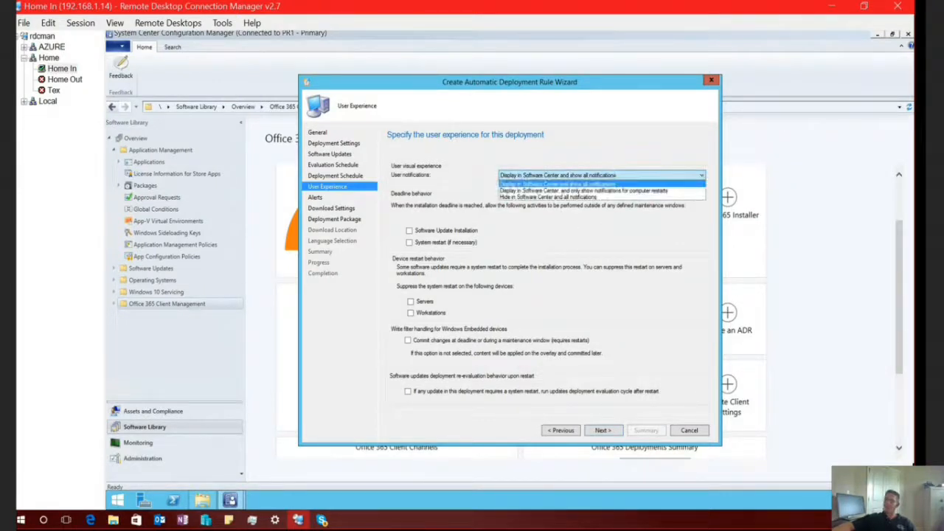
Keep all Software Center notifications and accept the alerts and download settings defaults.
left_click(599, 174)
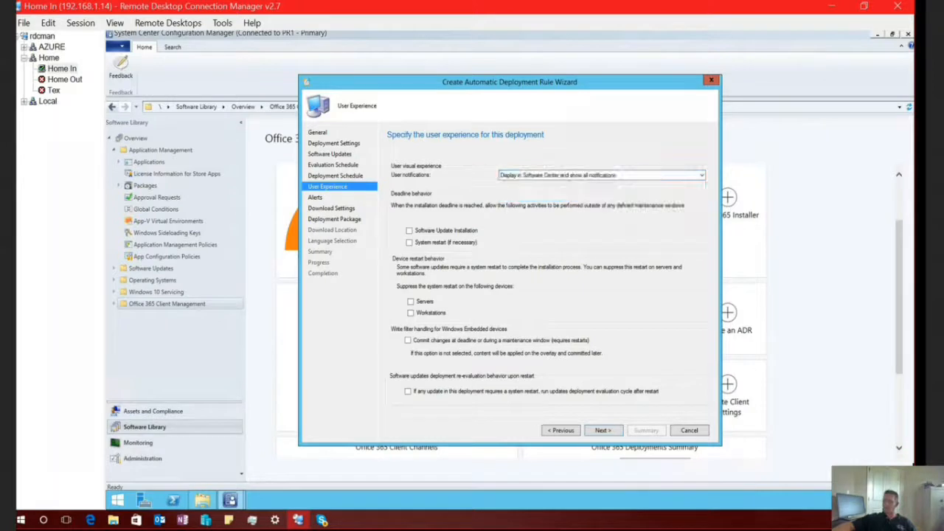
left_click(602, 430)
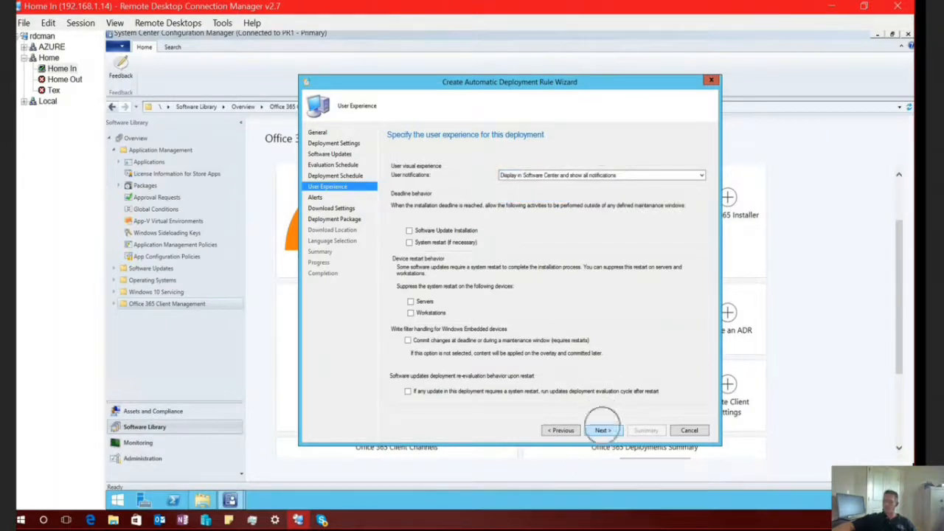
left_click(602, 431)
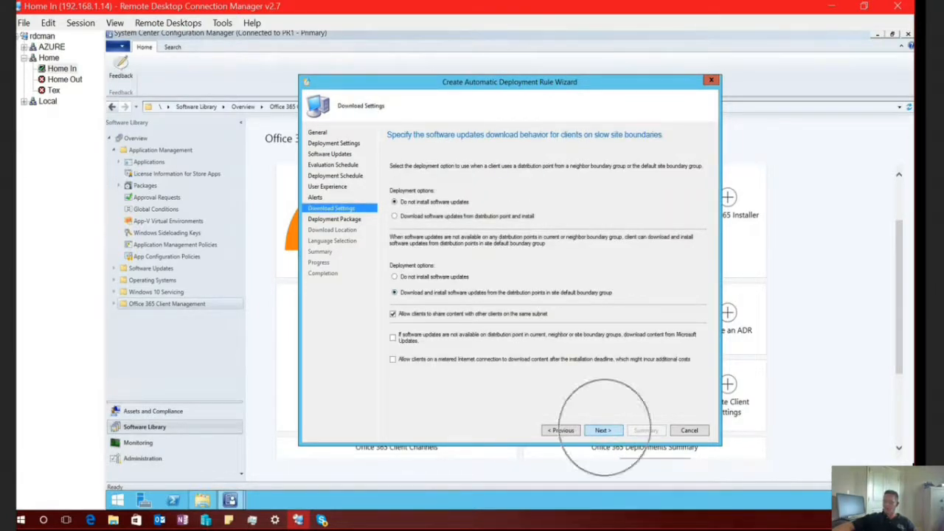
left_click(602, 431)
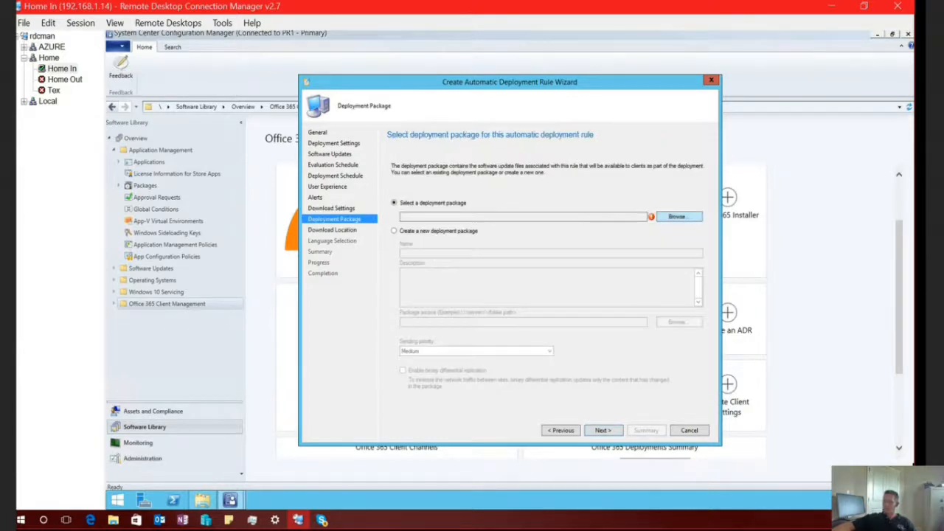
Use the existing O365 Delete deployment package and keep Internet downloads through to the summary.
left_click(679, 216)
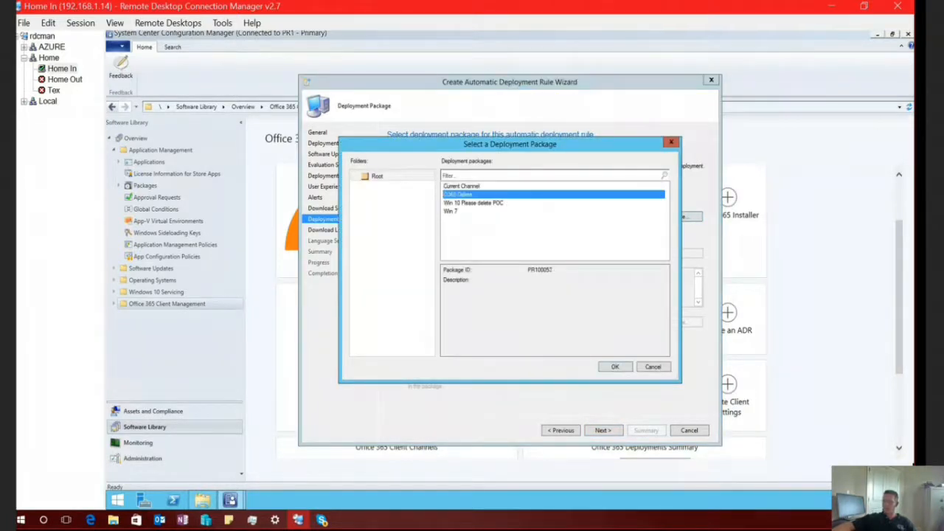
left_click(615, 366)
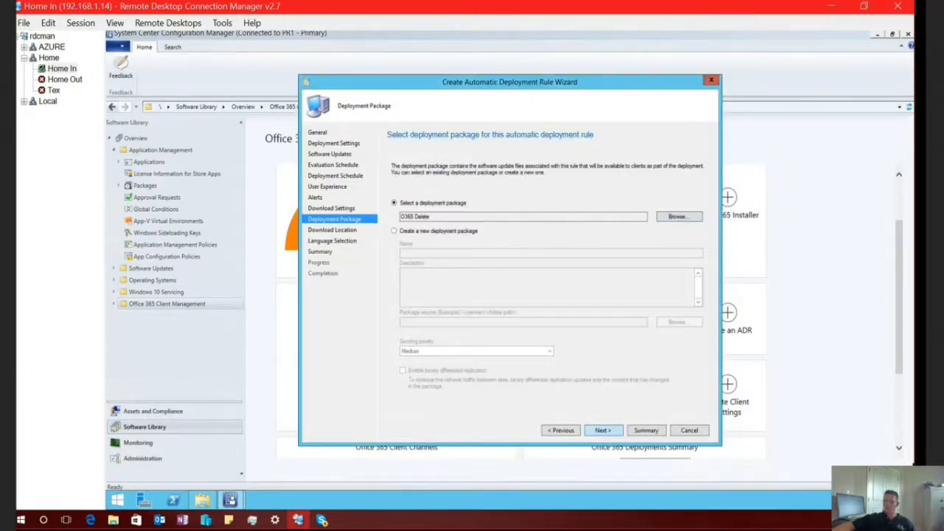
left_click(602, 431)
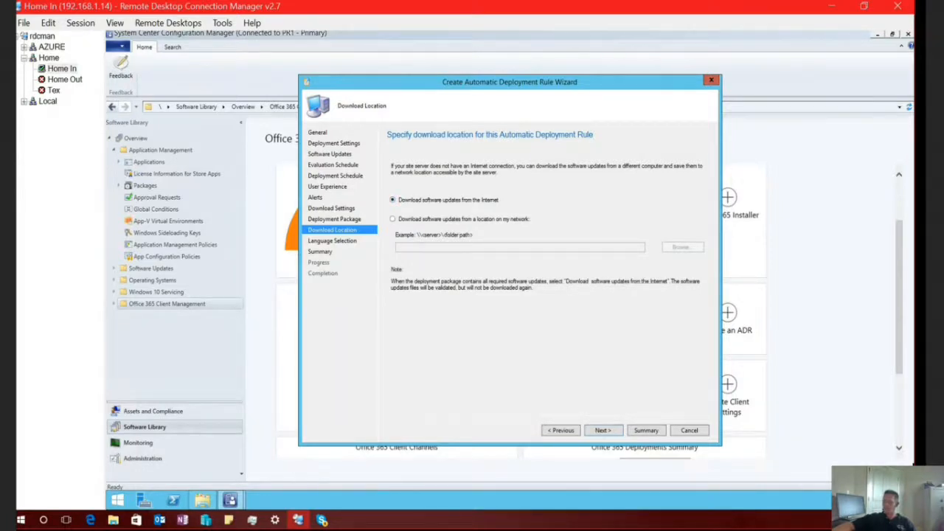
left_click(603, 431)
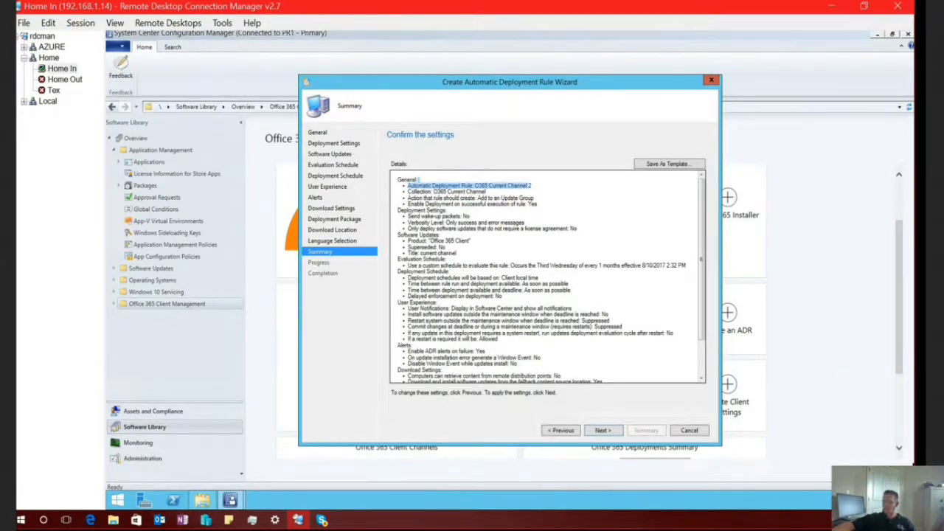
Review the summary, create the rule, and close the wizard back to the dashboard.
scroll("down", 3)
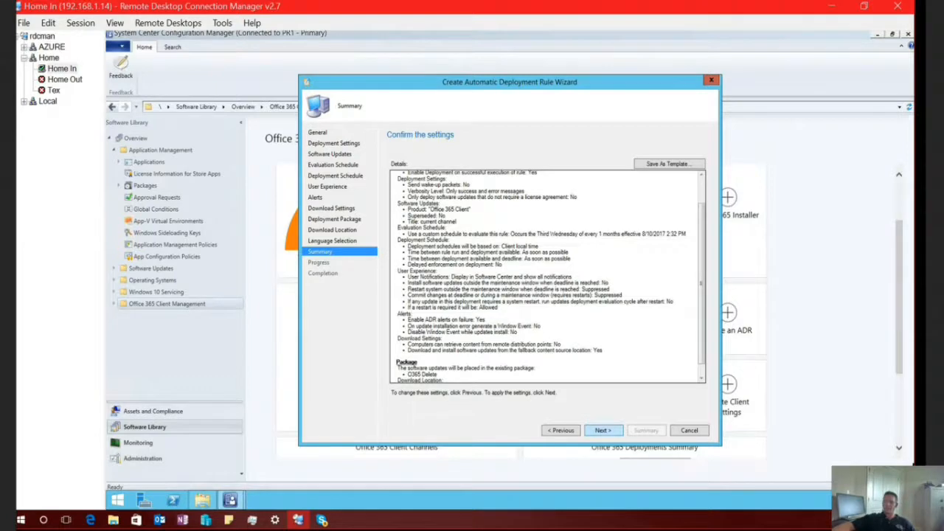
left_click(602, 431)
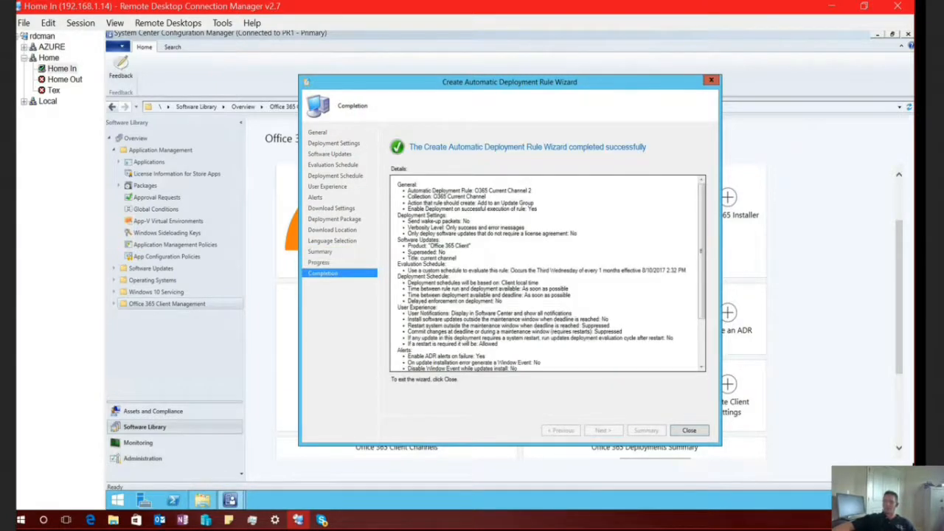
left_click(689, 431)
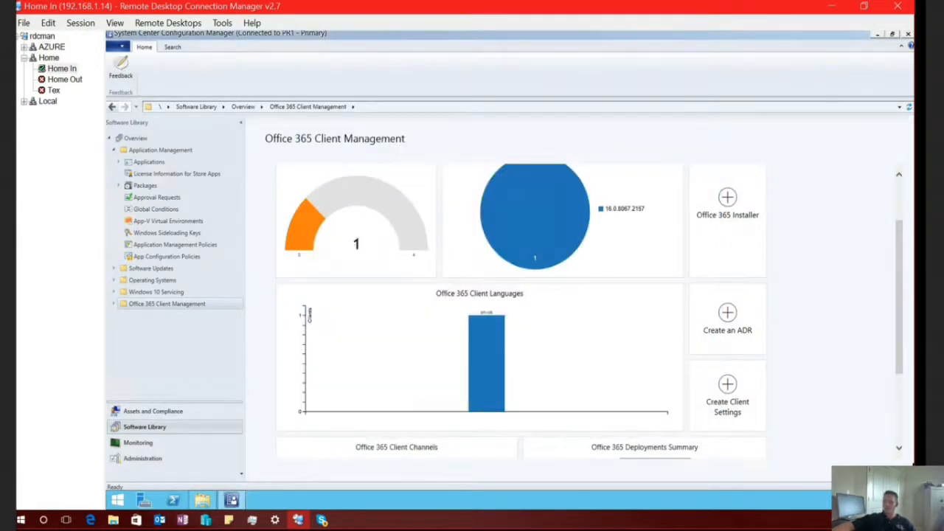